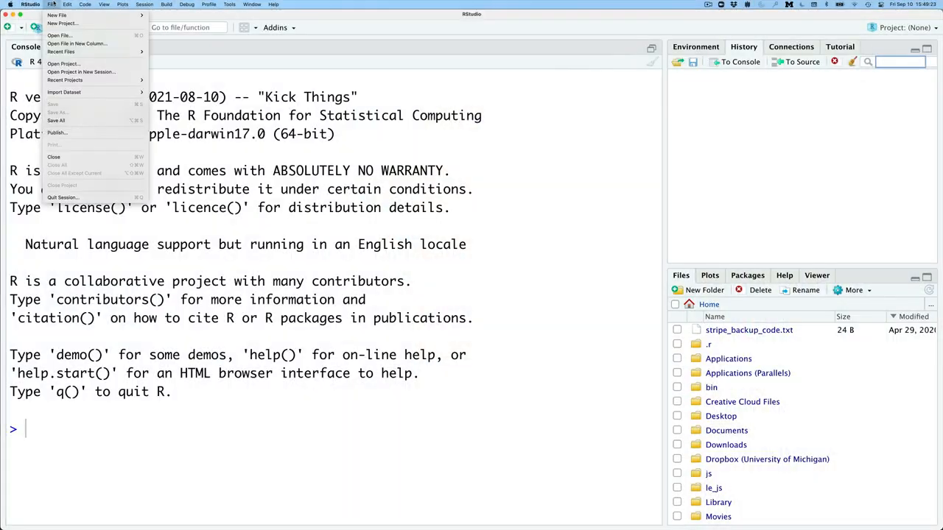
Step: Navigate from the YouTube video to the Riffomonas CC144 blog post and scroll through it
left_click(62, 24)
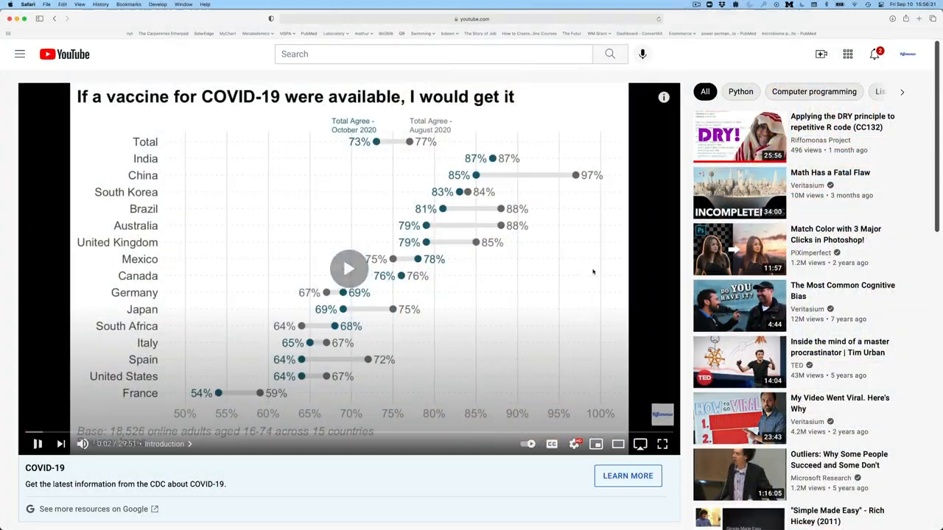
scroll("down", 3)
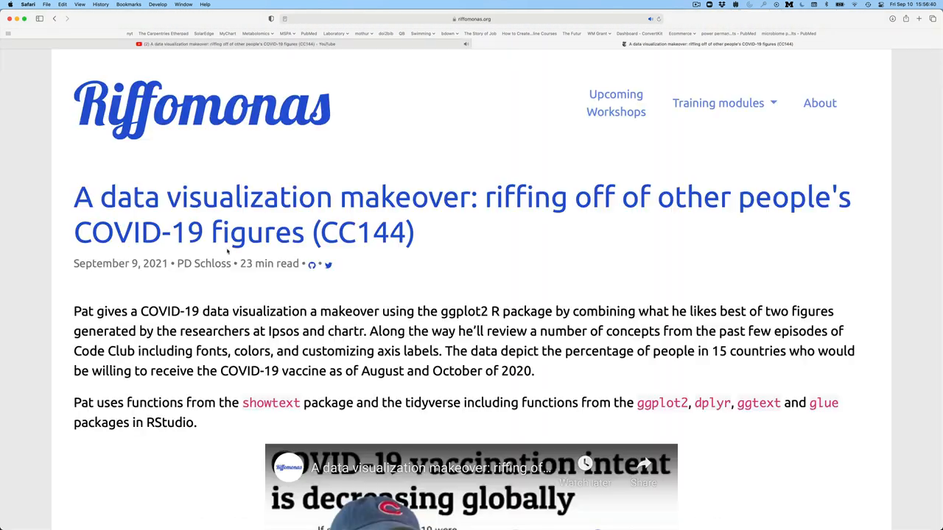
scroll("down", 3)
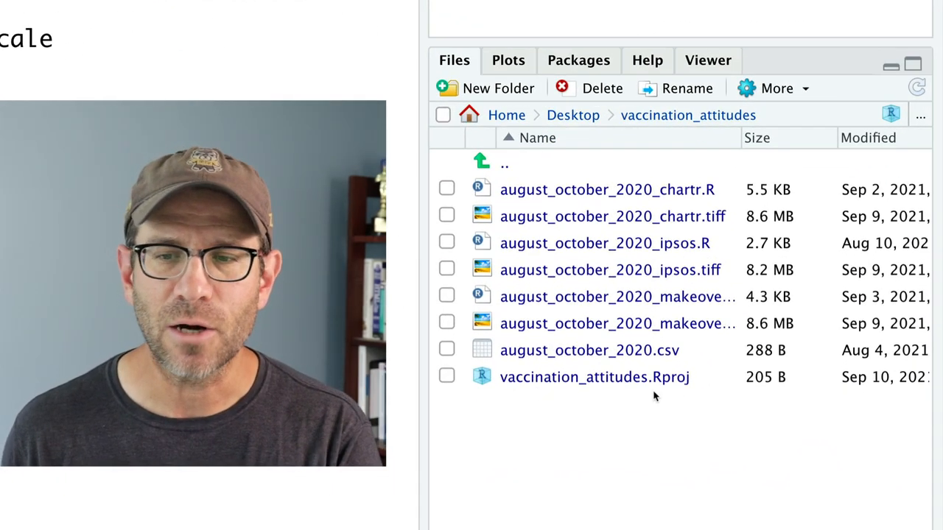
mouse_move(685, 395)
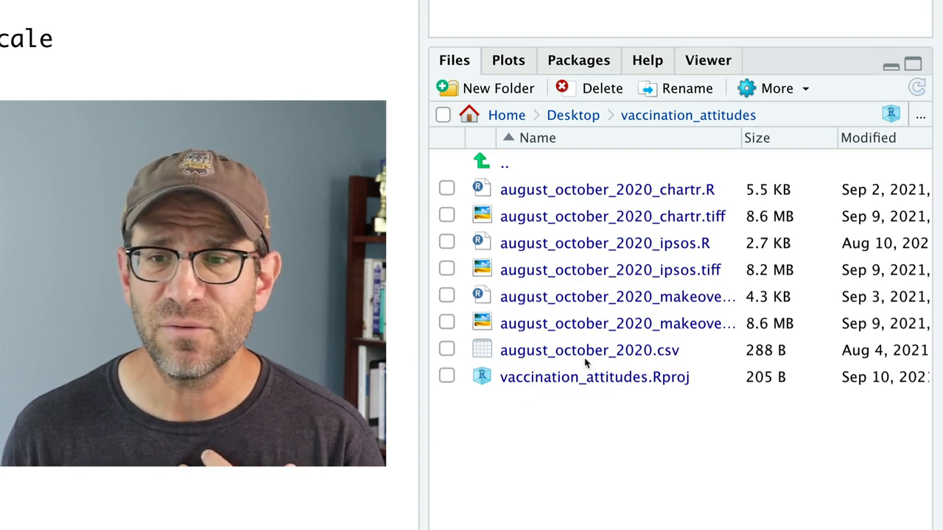
mouse_move(603, 270)
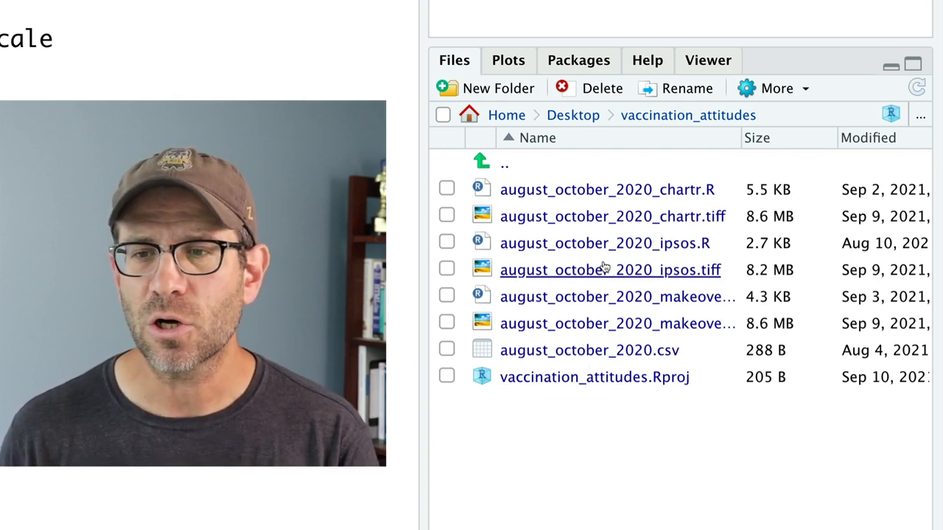
mouse_move(612, 296)
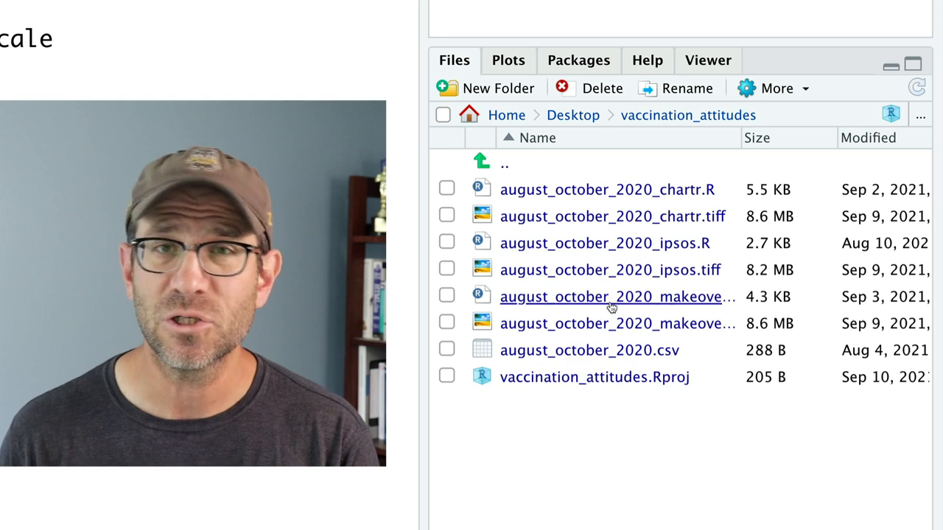
mouse_move(615, 305)
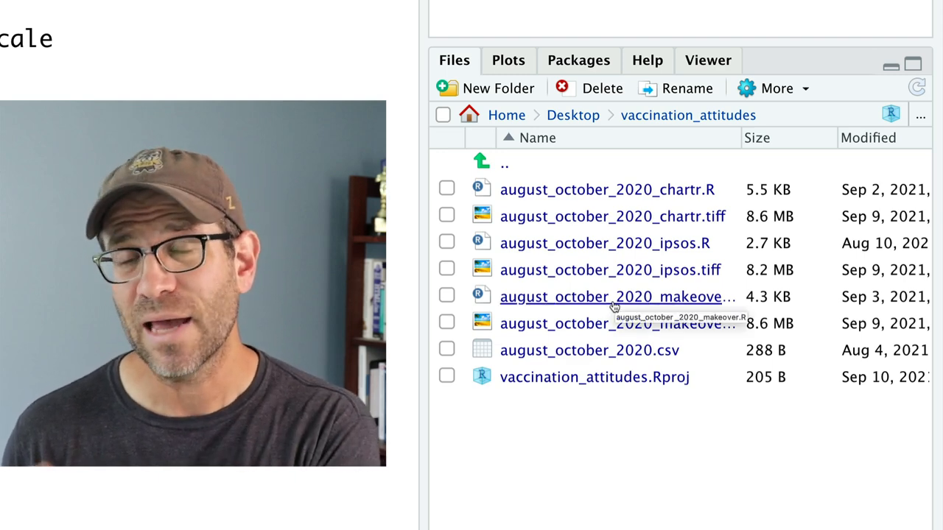
mouse_move(453, 270)
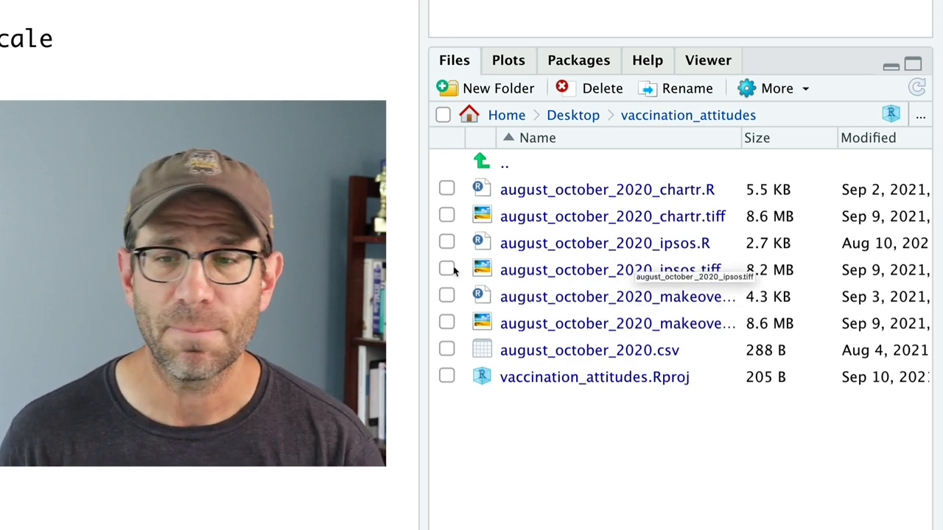
mouse_move(607, 307)
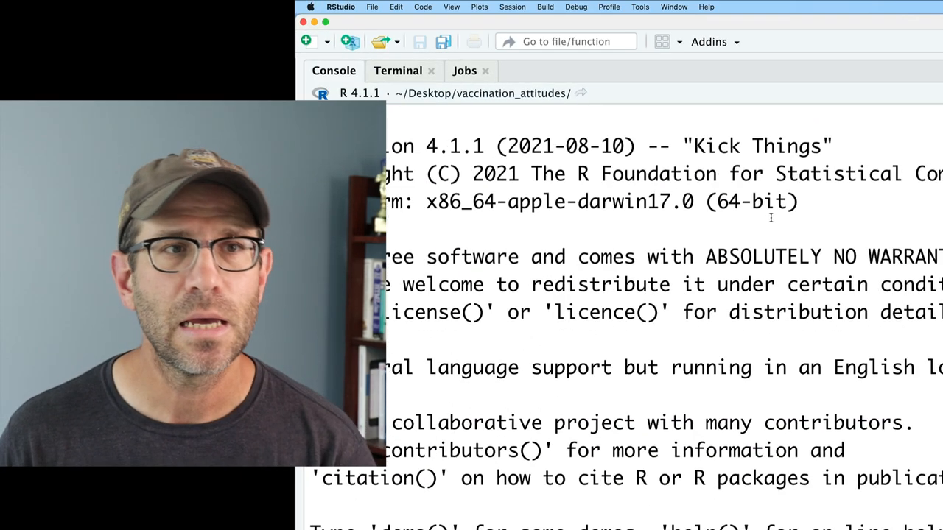
Step: Set the project's version control system to Git via Tools > Version Control > Project Setup
left_click(639, 7)
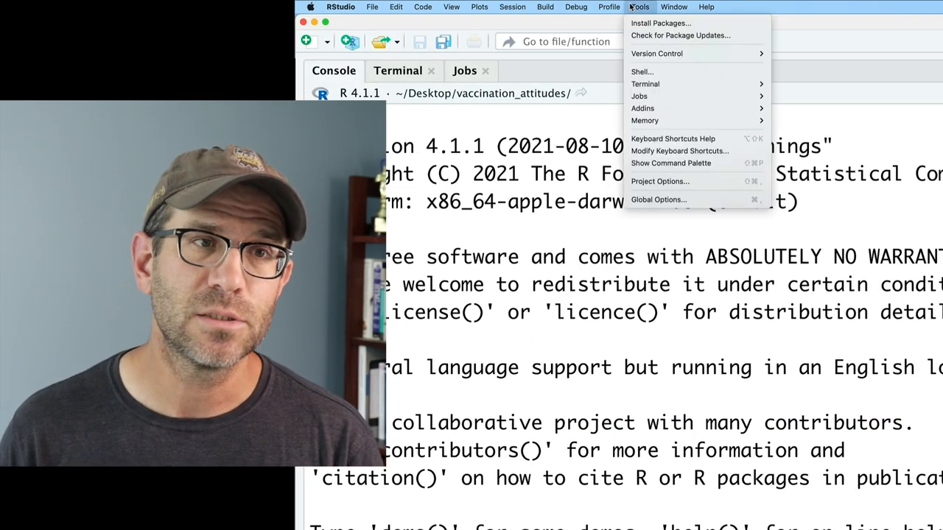
mouse_move(644, 83)
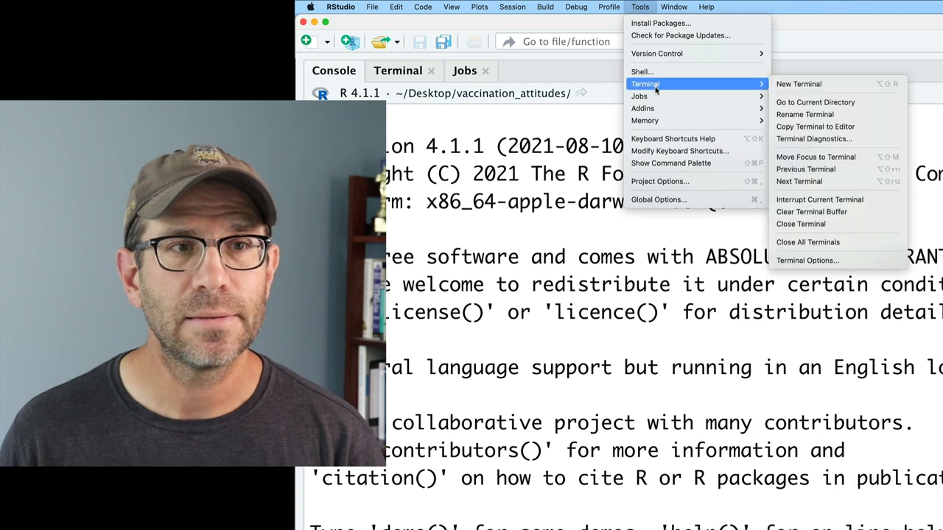
mouse_move(656, 53)
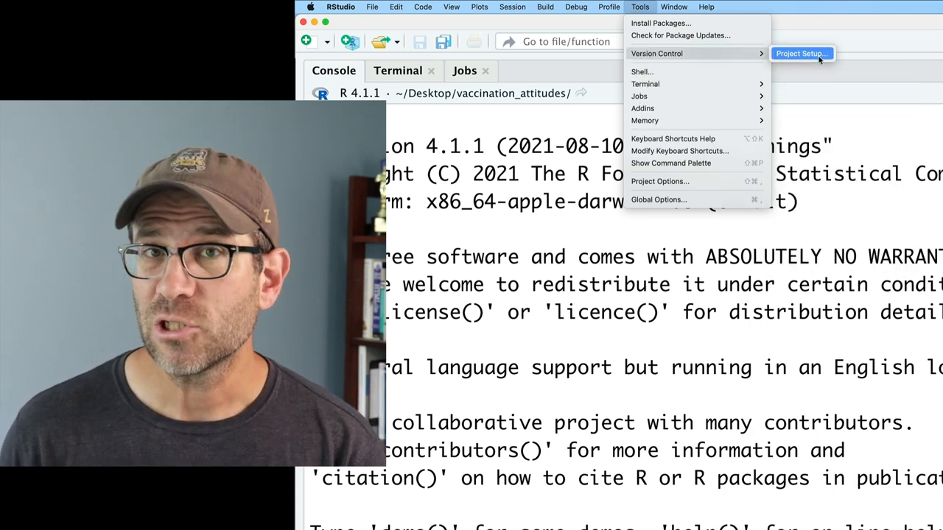
left_click(800, 53)
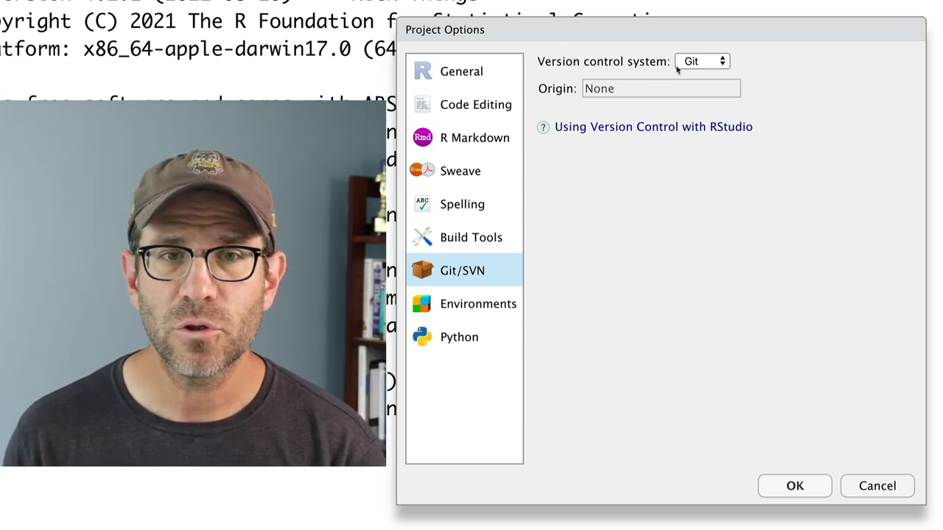
left_click(701, 61)
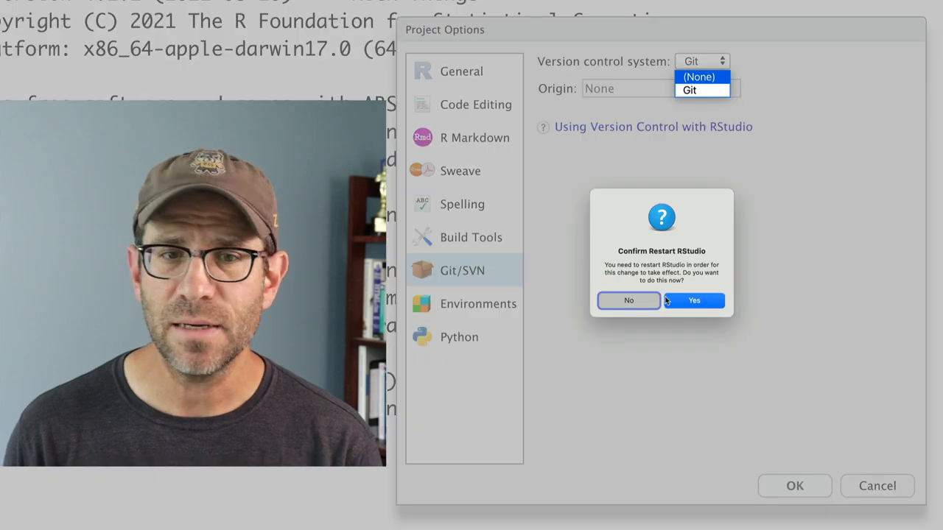
left_click(628, 301)
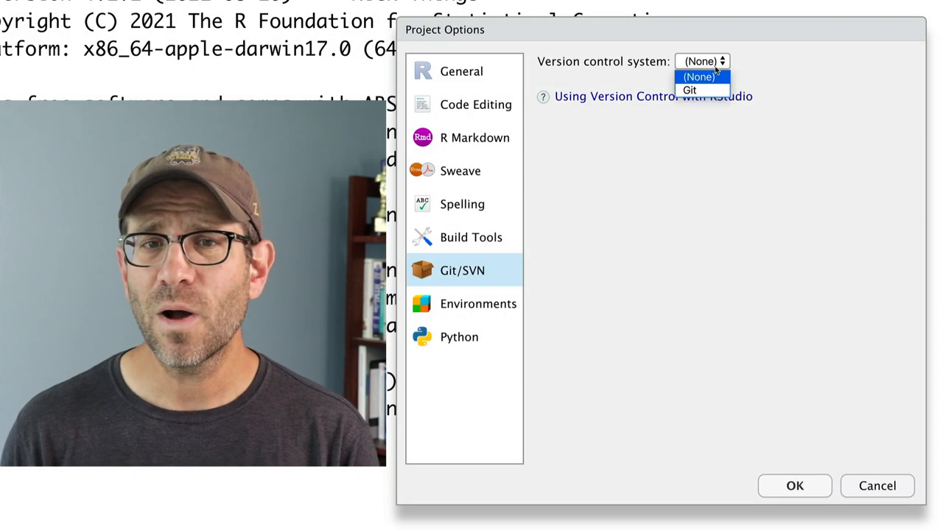
left_click(689, 89)
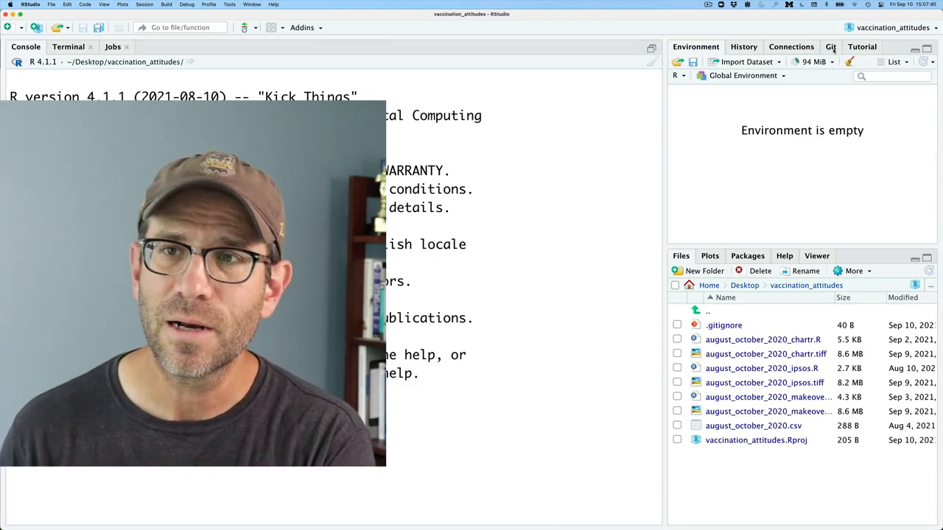
Step: Stage all nine project files in the Git pane and bring up the commit review
left_click(829, 46)
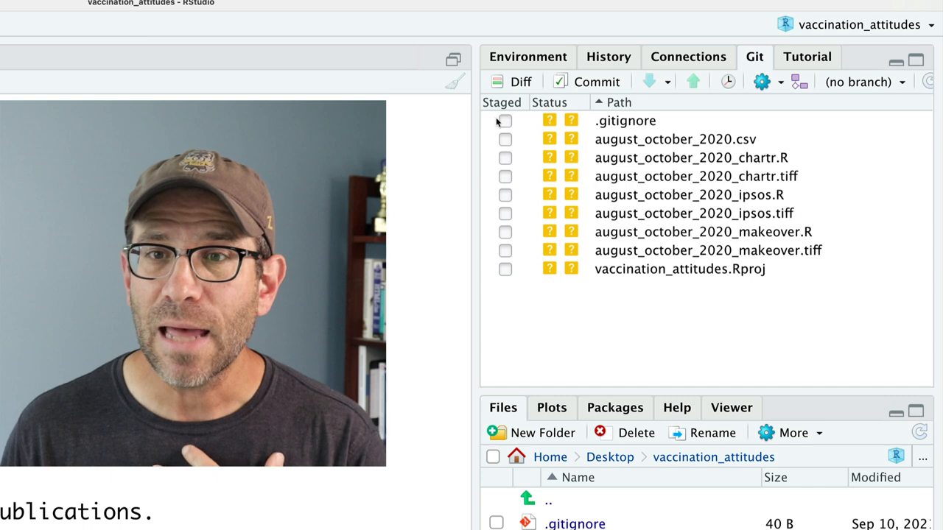
left_click(505, 157)
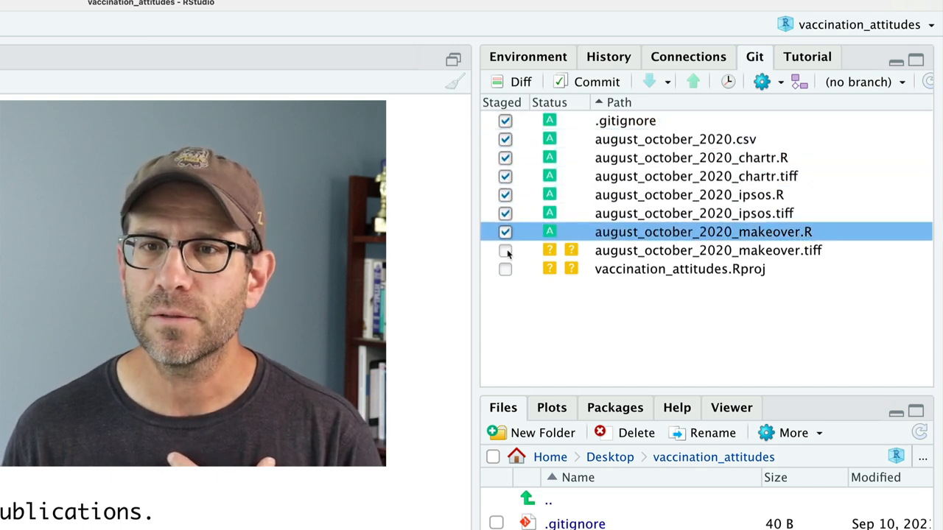
left_click(505, 269)
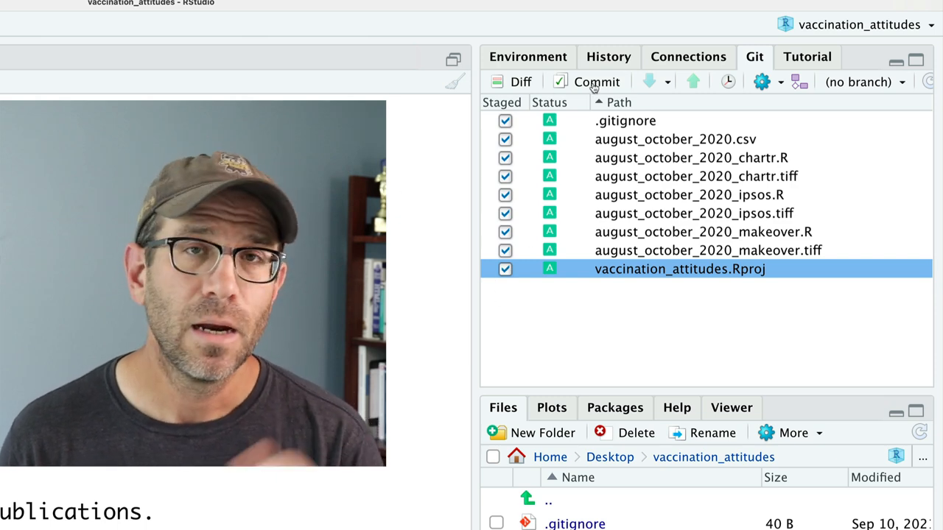
left_click(596, 82)
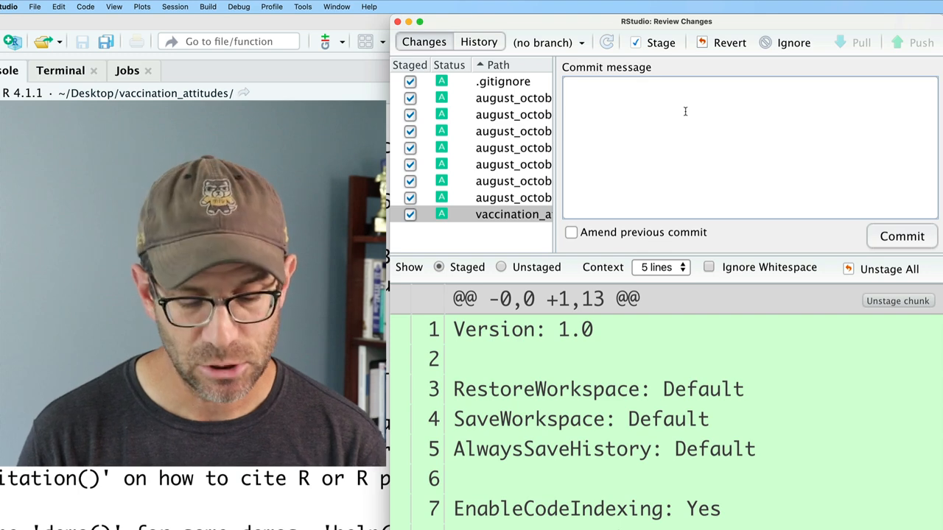
Step: Commit the staged files as 'Initial commit for Ipsos data project' and close the review window
type("Initial commit for Ipsos")
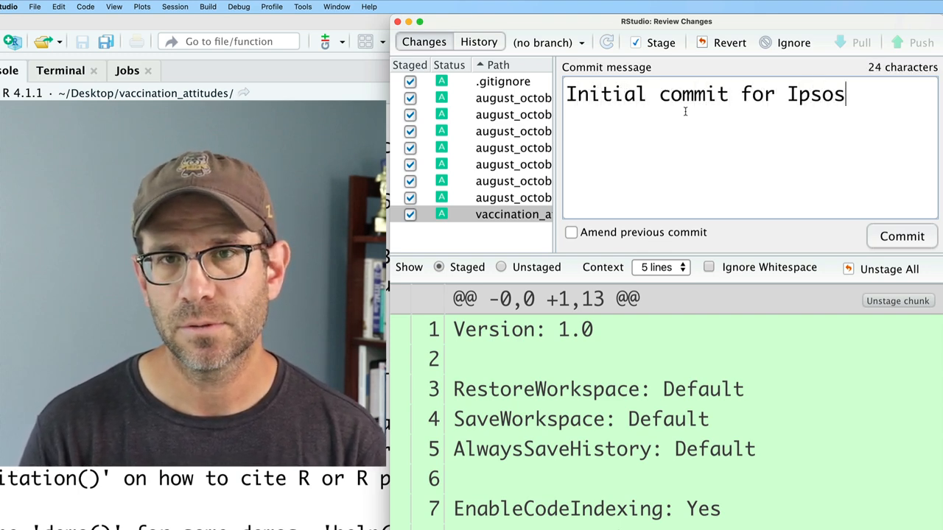
type("data project")
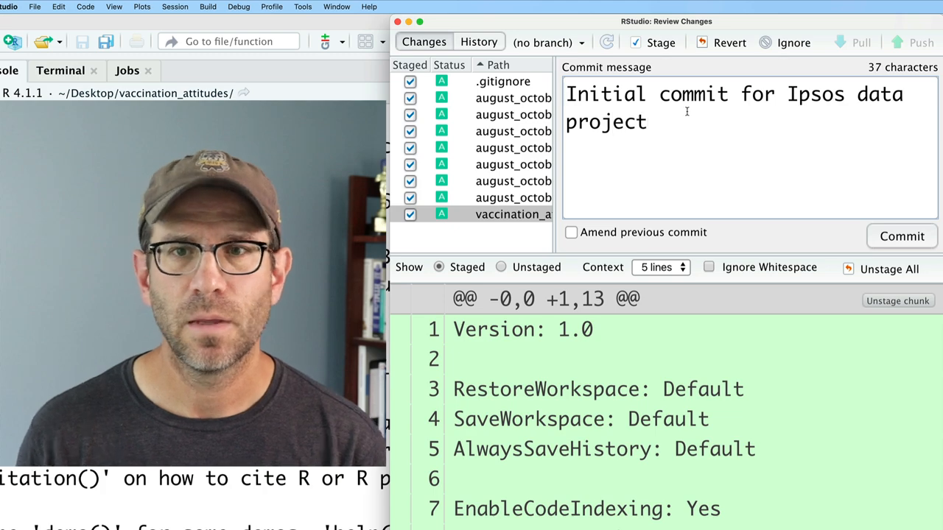
left_click(902, 236)
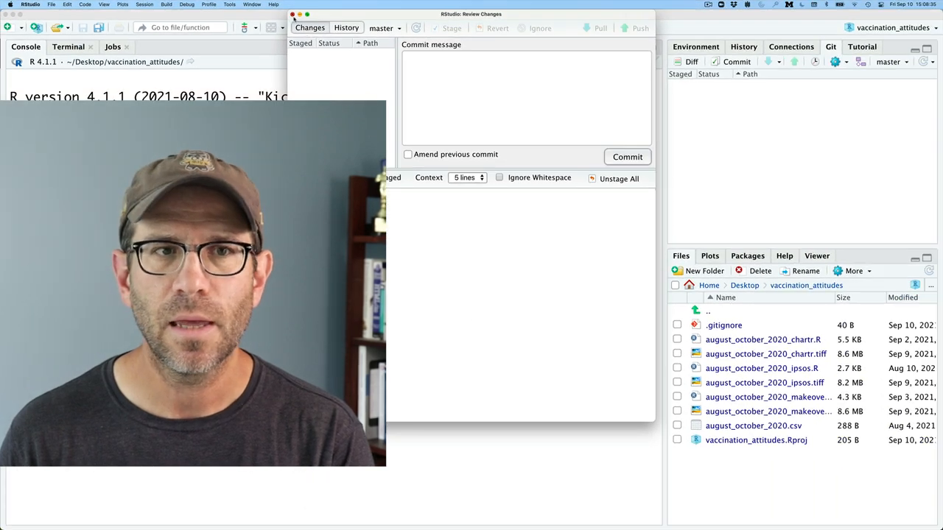
left_click(292, 14)
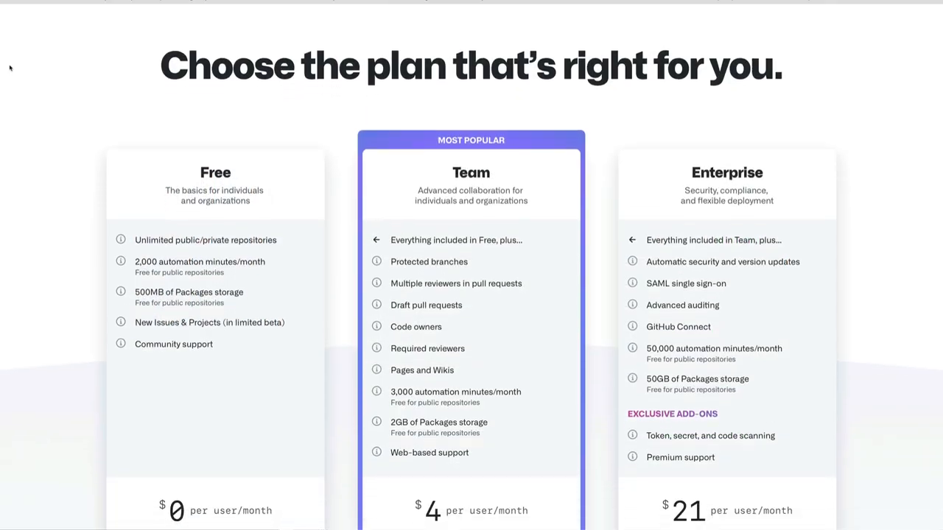
scroll("down", 3)
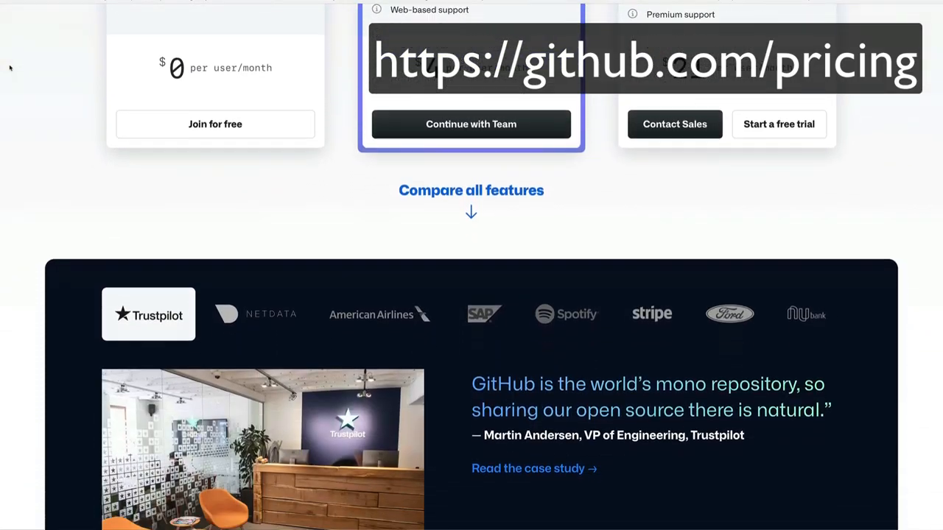
scroll("down", 3)
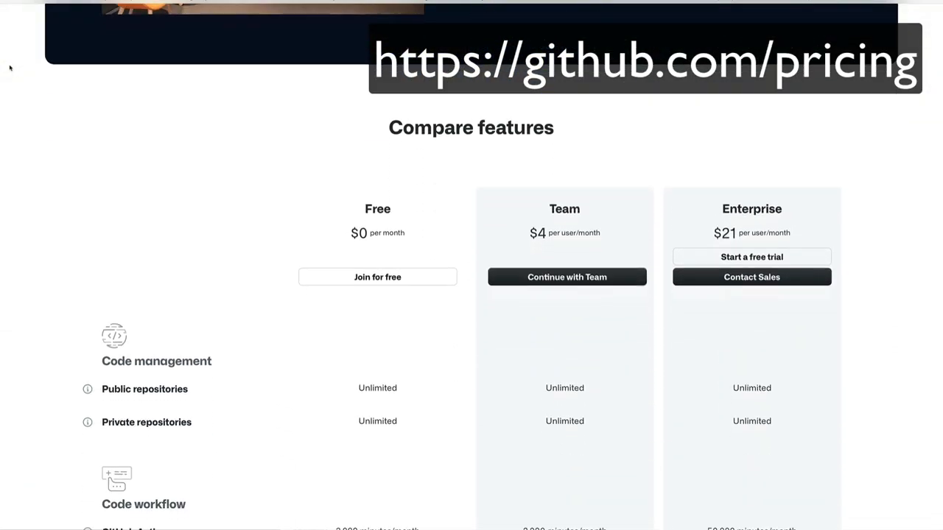
scroll("down", 3)
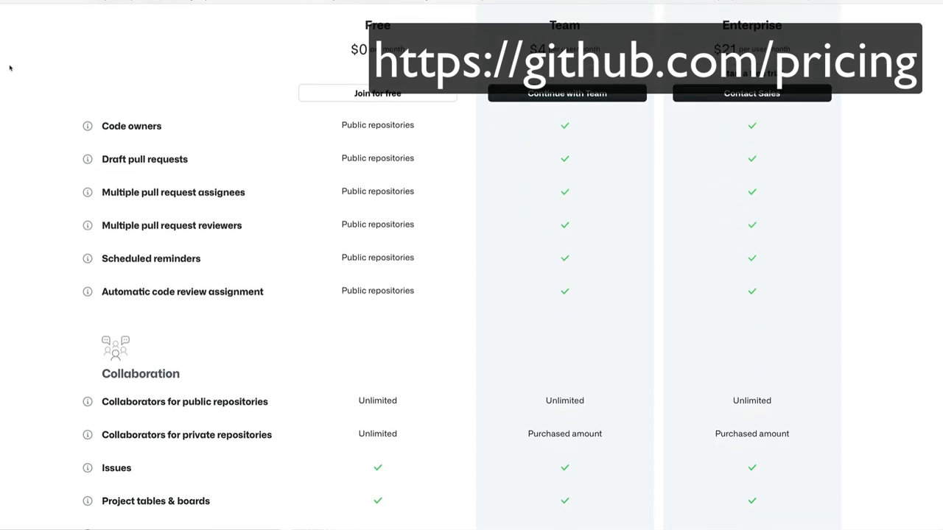
scroll("down", 3)
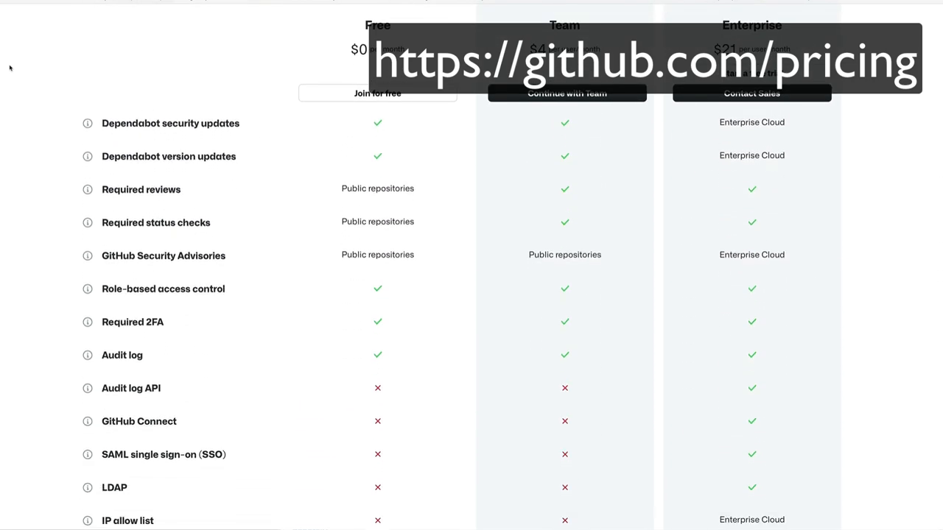
scroll("down", 3)
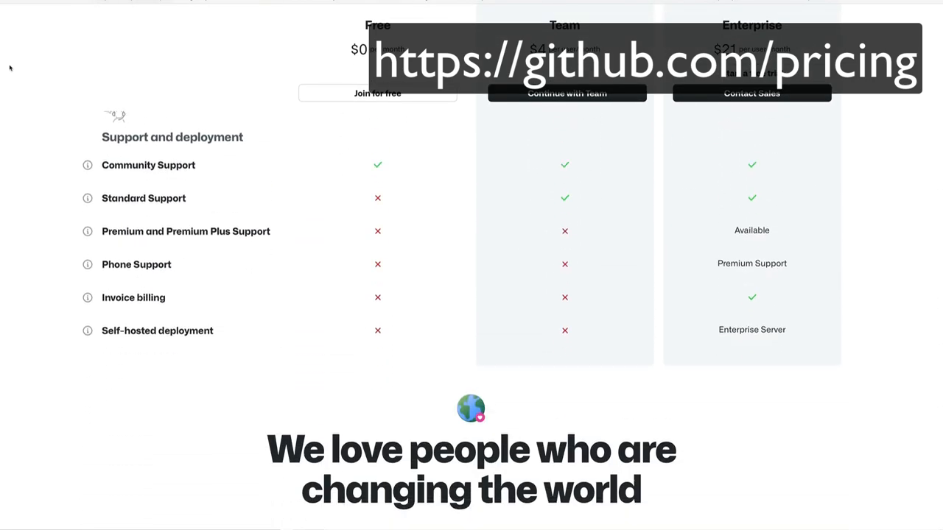
scroll("down", 3)
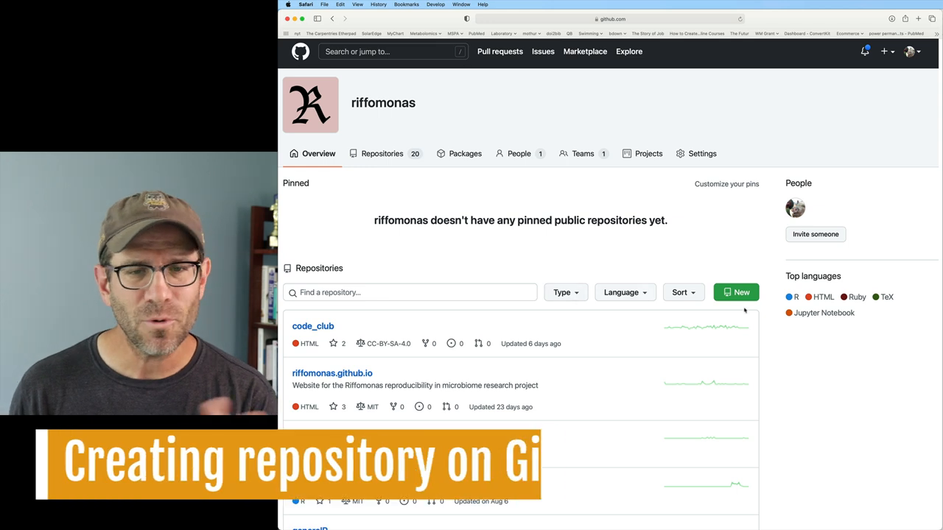
Step: Start a new GitHub repository named vaccination_attitudes
left_click(736, 293)
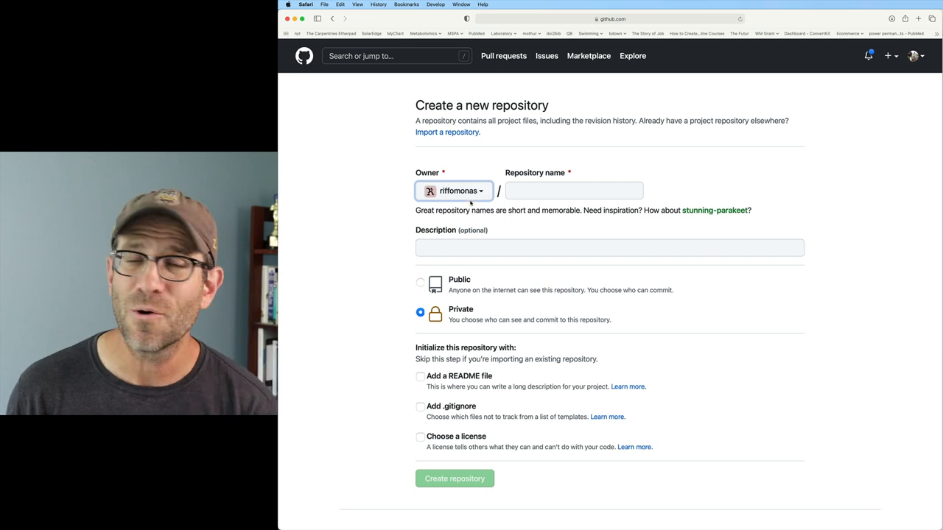
left_click(574, 190)
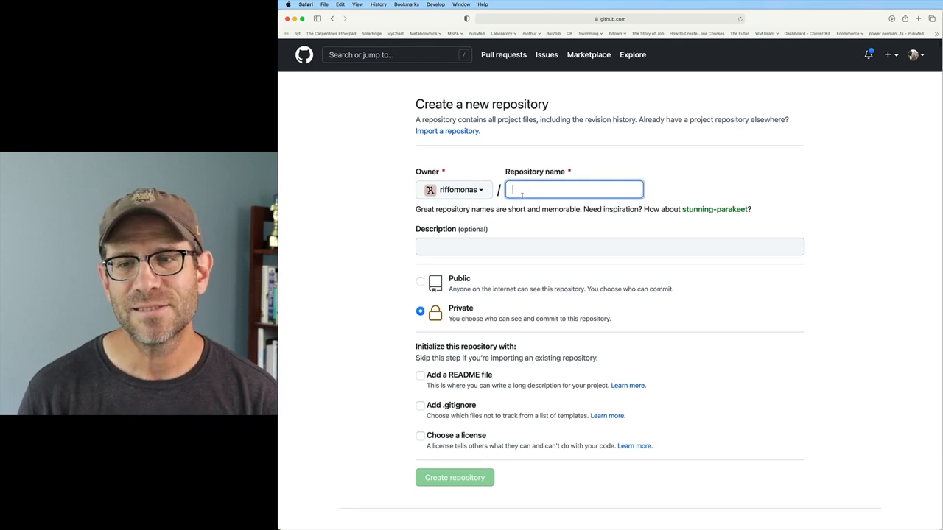
type("vaccination_a")
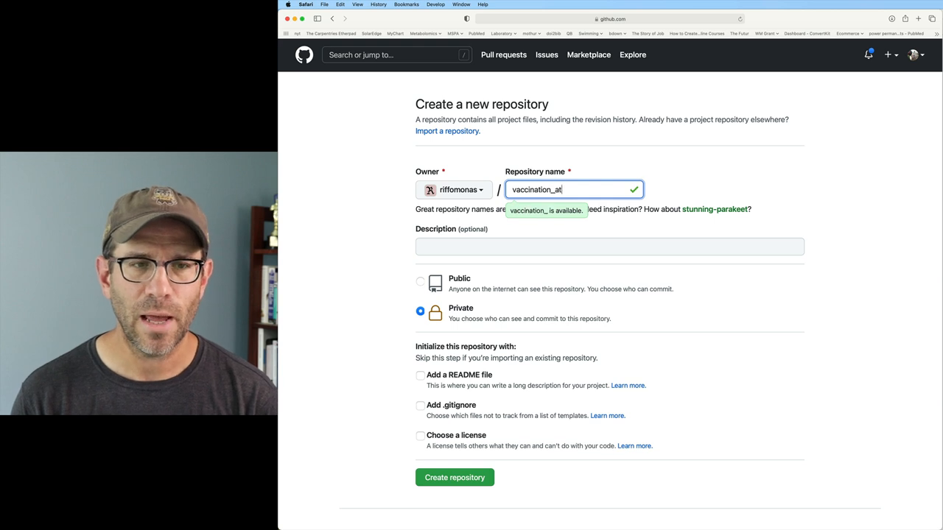
type("titudes")
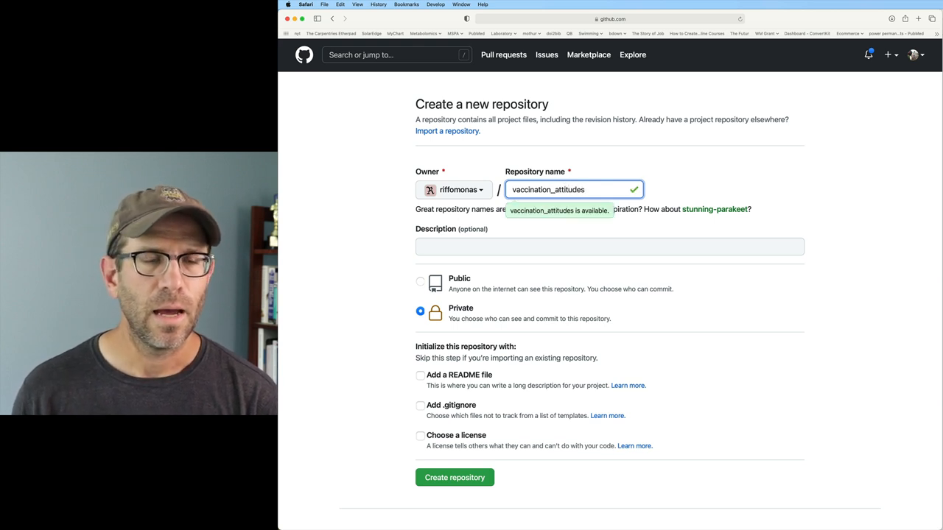
Step: Describe it as 'Files associated with the Riffomonas analysis of Ipsos Vaccination Attitude data' and make it Public
left_click(609, 247)
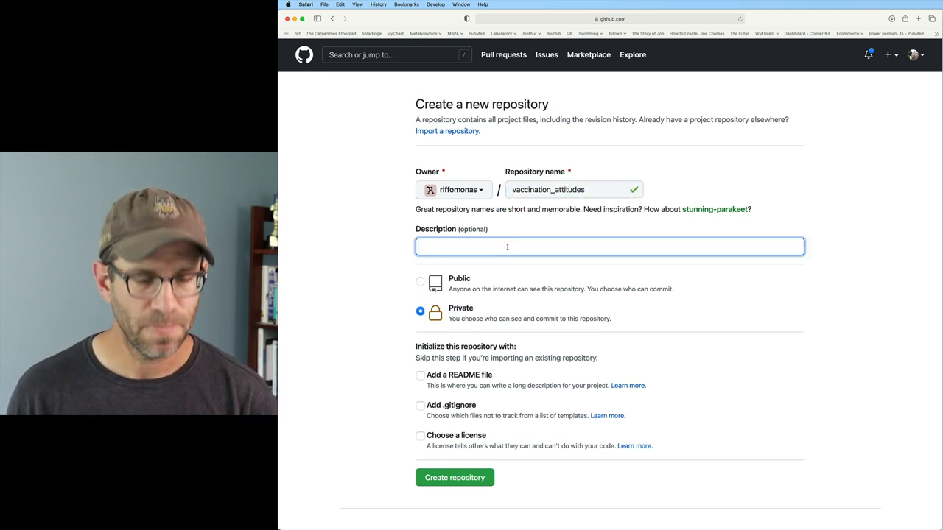
type("Files")
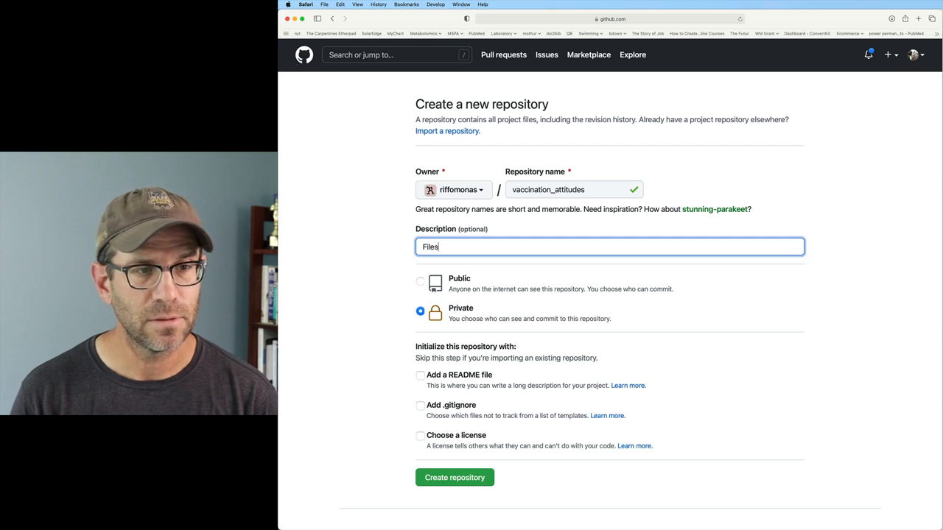
type("associated with the")
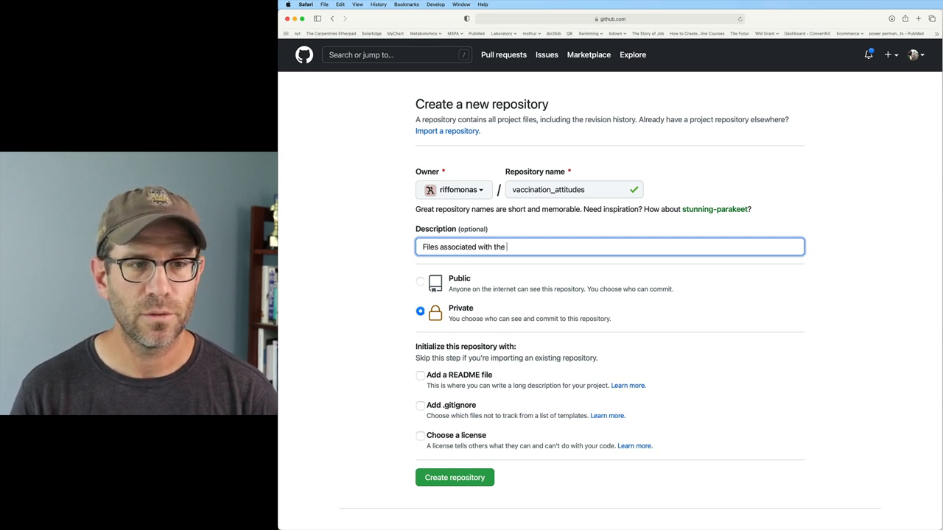
type("Riffomonas analysis")
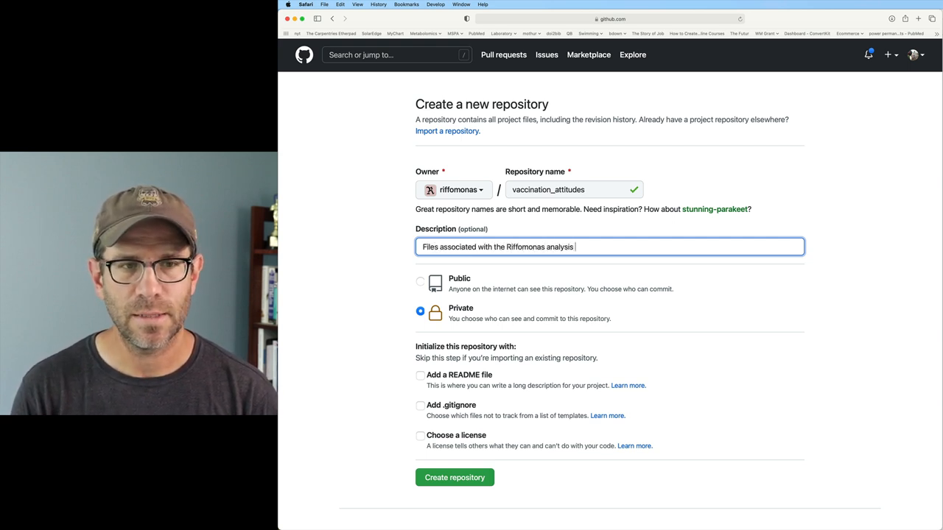
type("of Ipsoso")
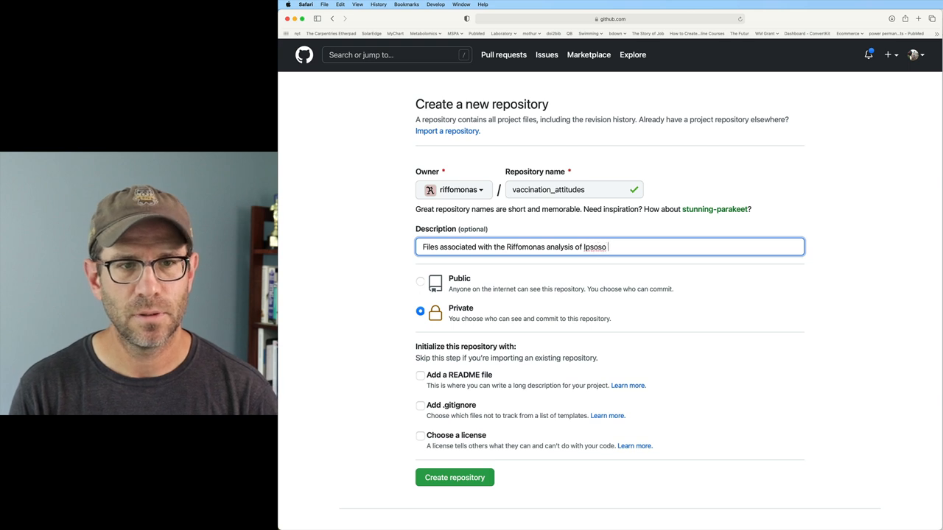
key("Backspace")
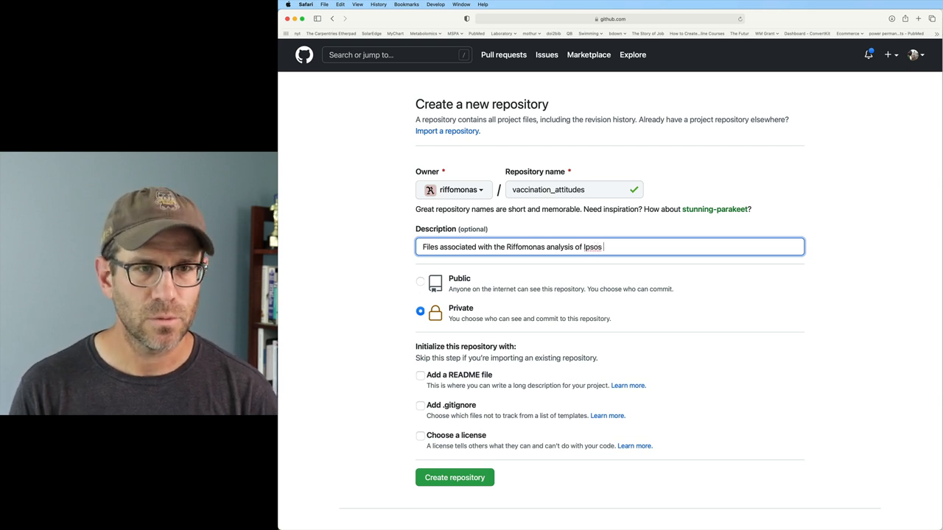
type("Vac")
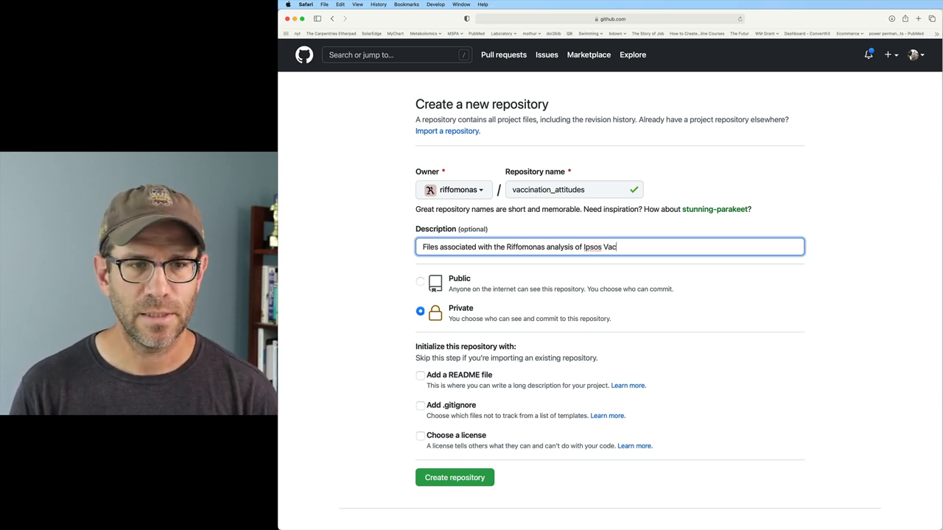
type("cination Att")
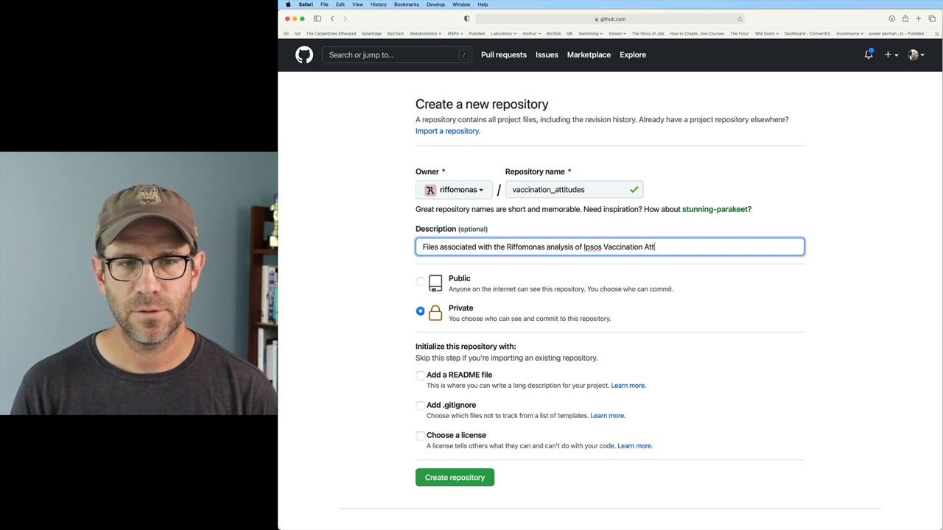
type("itude data")
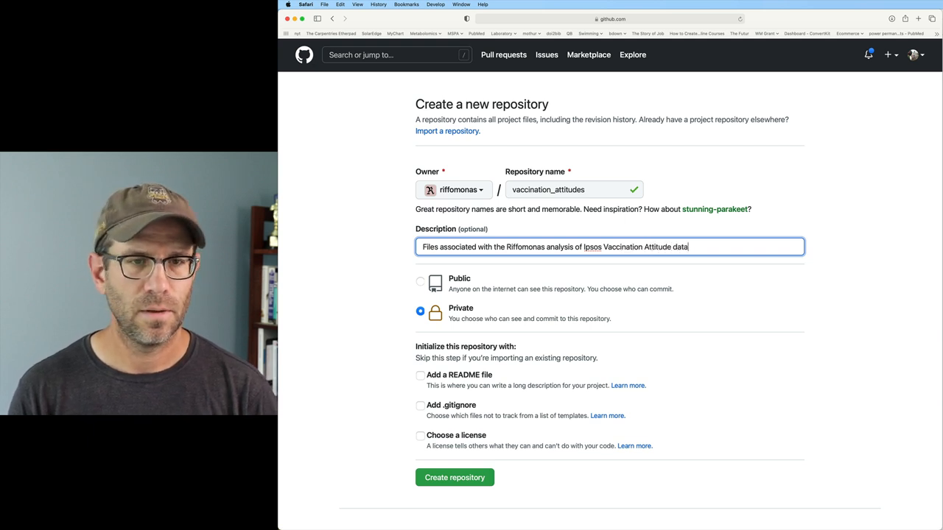
left_click(419, 282)
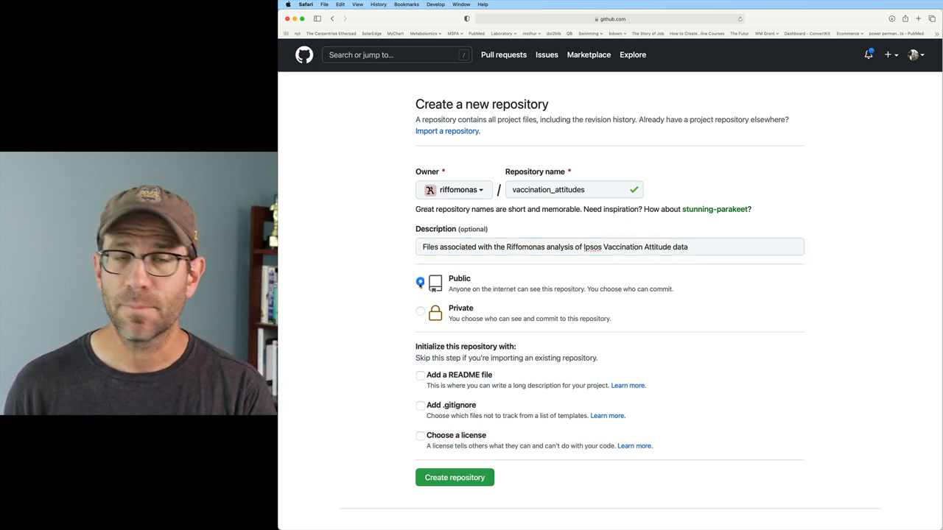
scroll("down", 3)
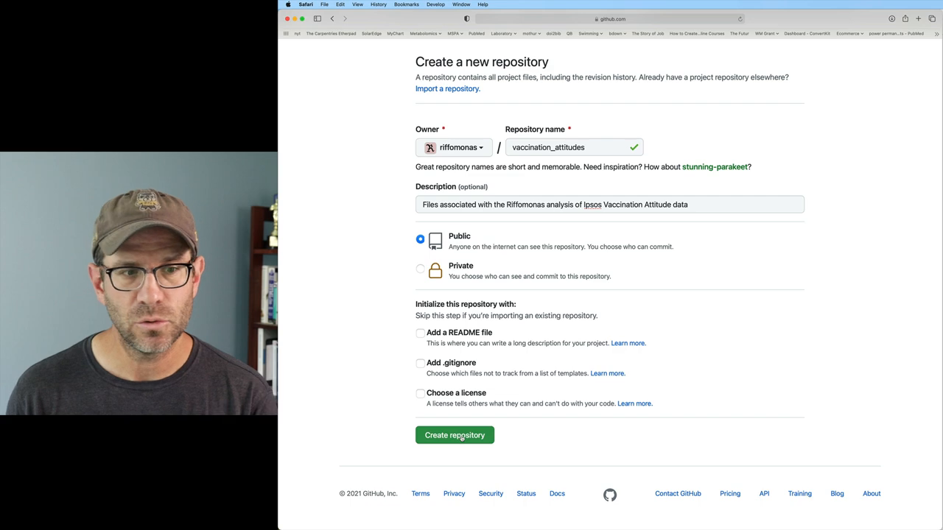
Step: Create the repository and scroll to the push-an-existing-repository commands
left_click(454, 435)
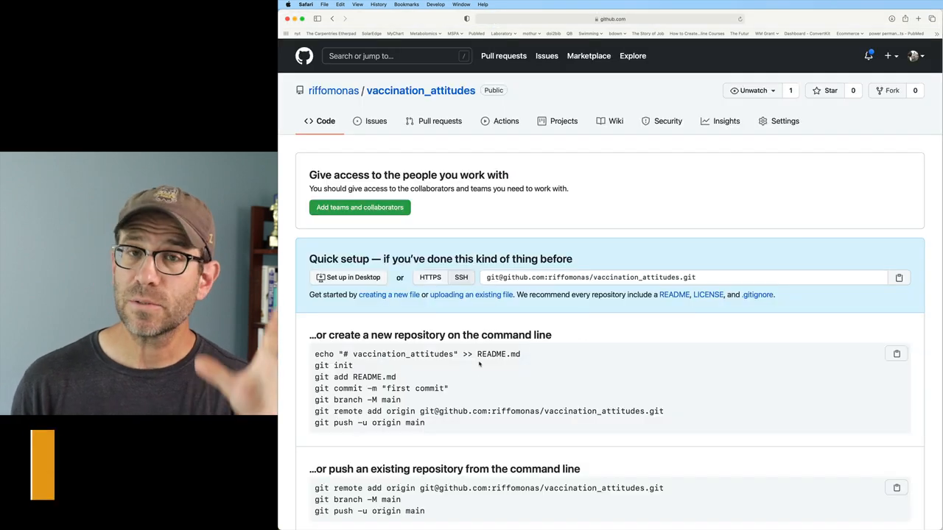
scroll("down", 3)
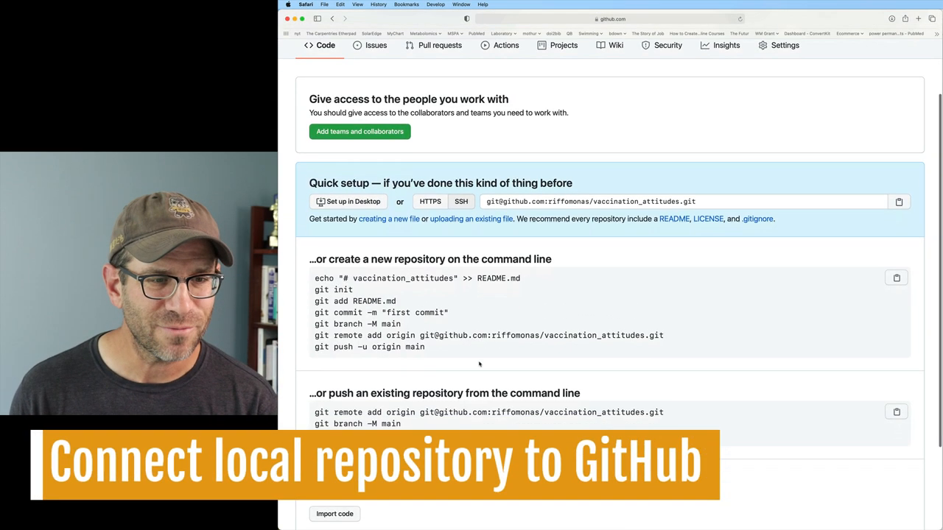
scroll("down", 3)
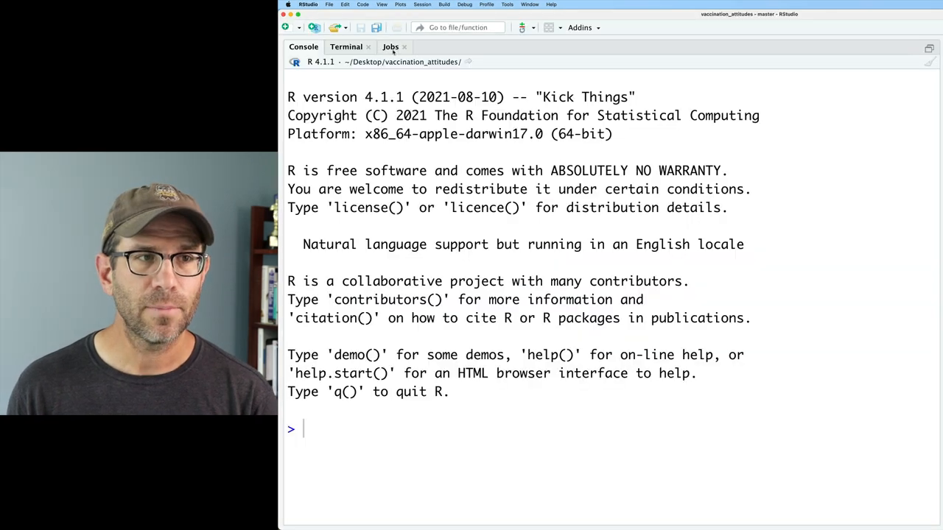
Step: In the Terminal, run git remote add origin, git branch -M main and git push -u origin main
left_click(346, 46)
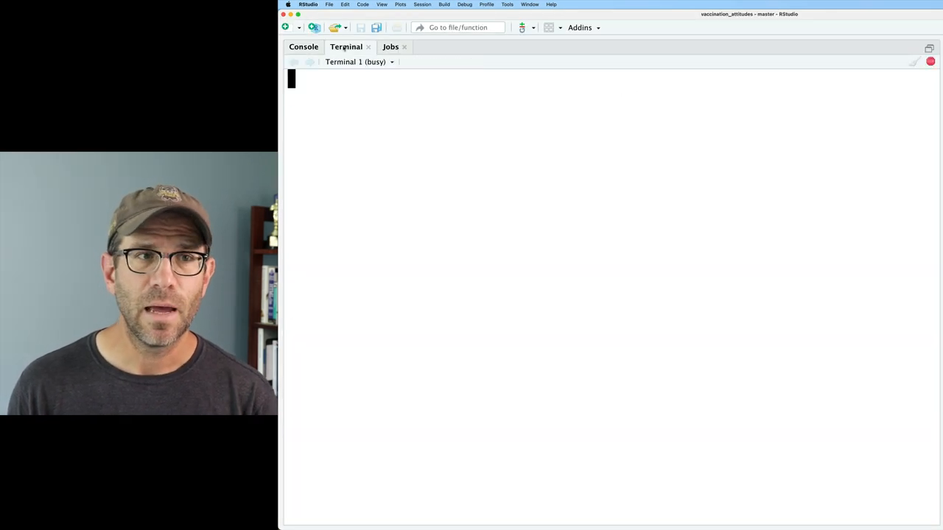
left_click(507, 5)
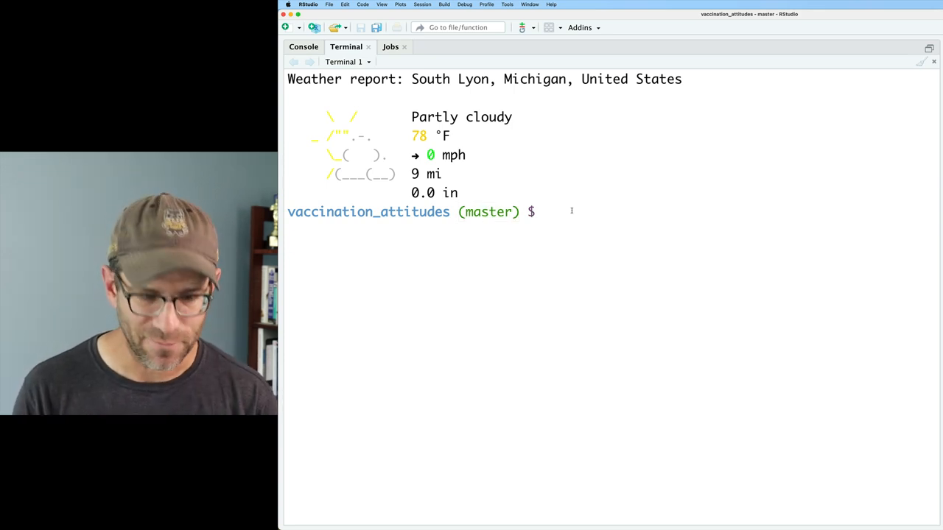
right_click(570, 214)
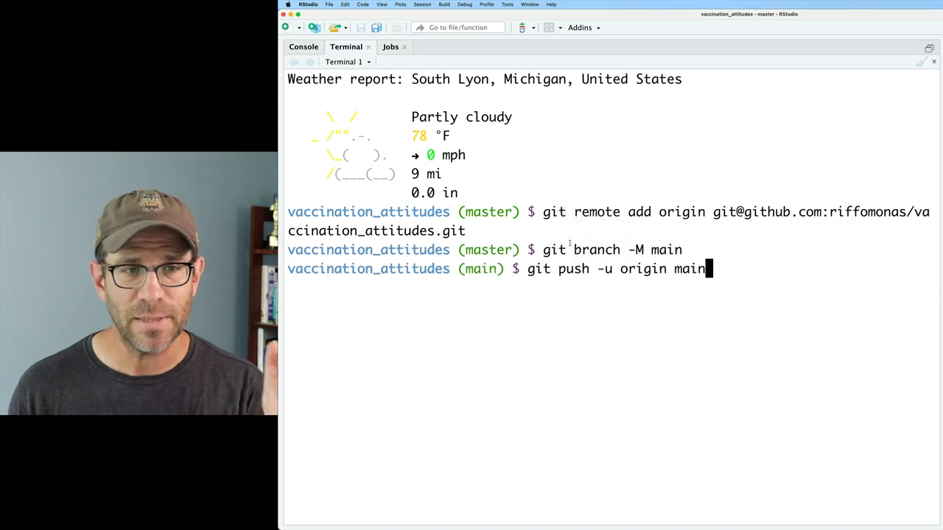
key("Return")
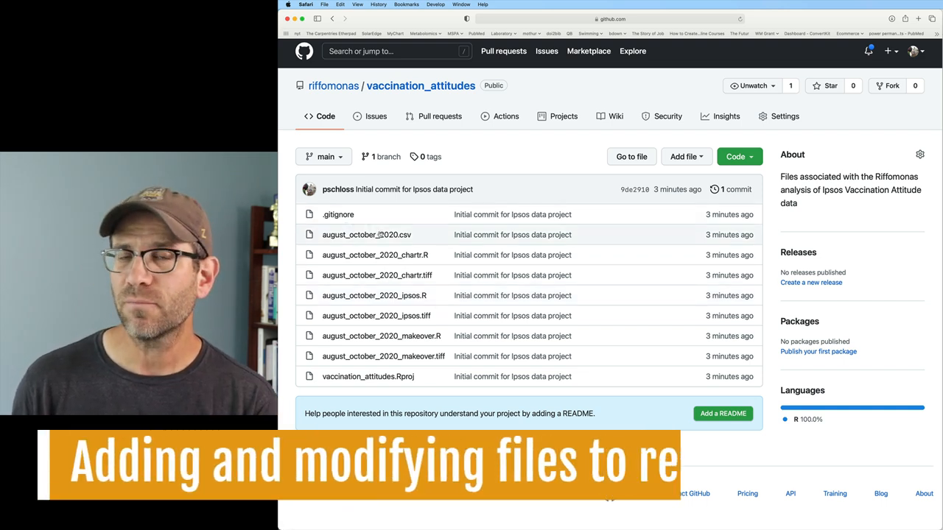
mouse_move(366, 234)
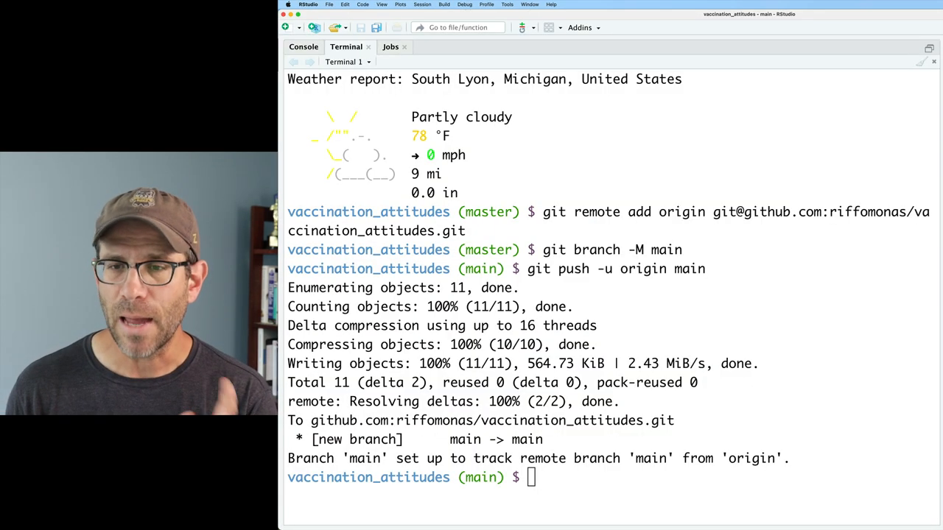
Step: Create a new Markdown file and save it as README.md
left_click(328, 5)
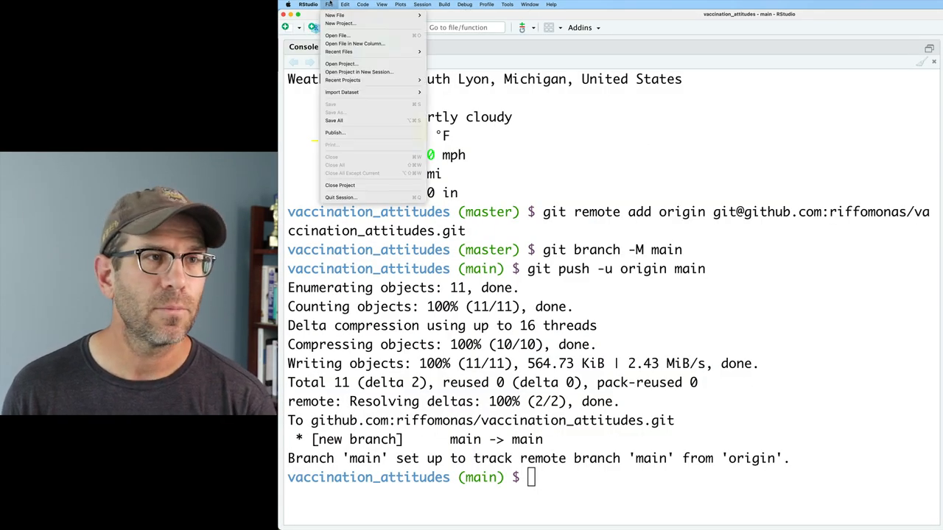
left_click(335, 14)
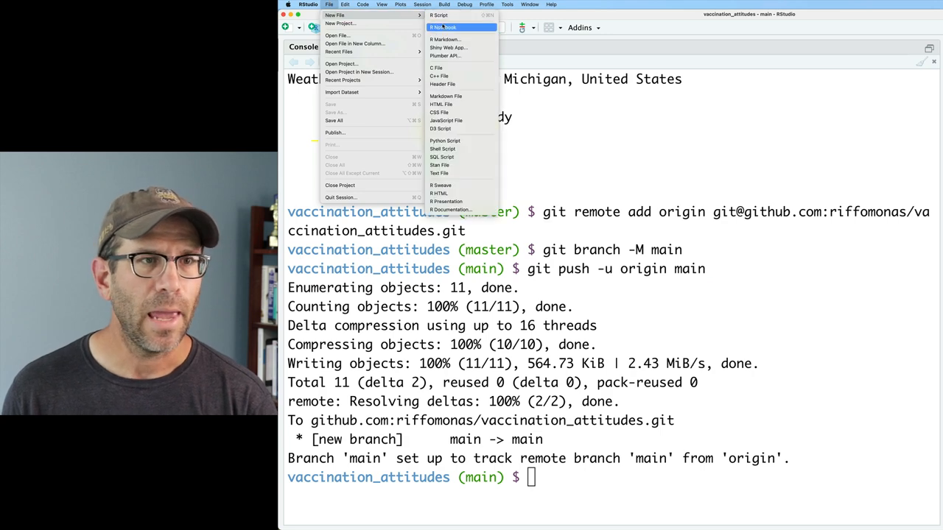
mouse_move(445, 96)
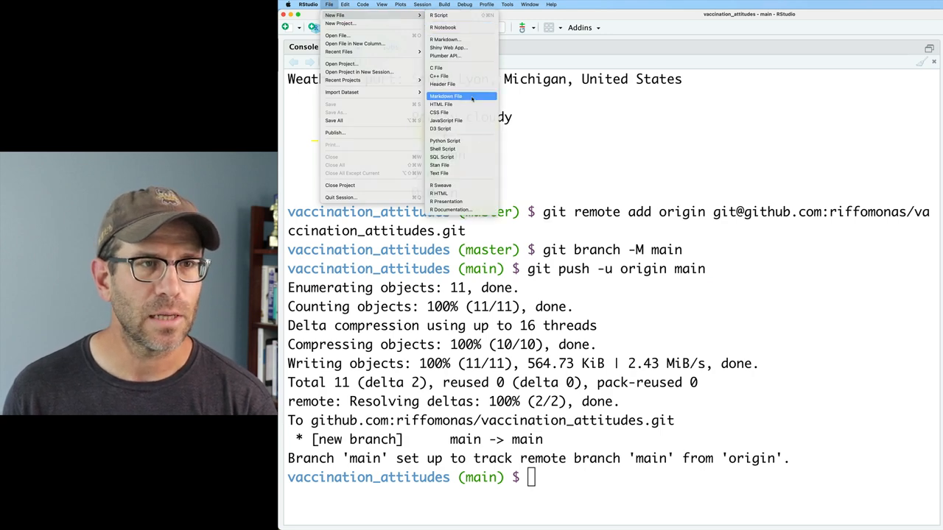
left_click(446, 96)
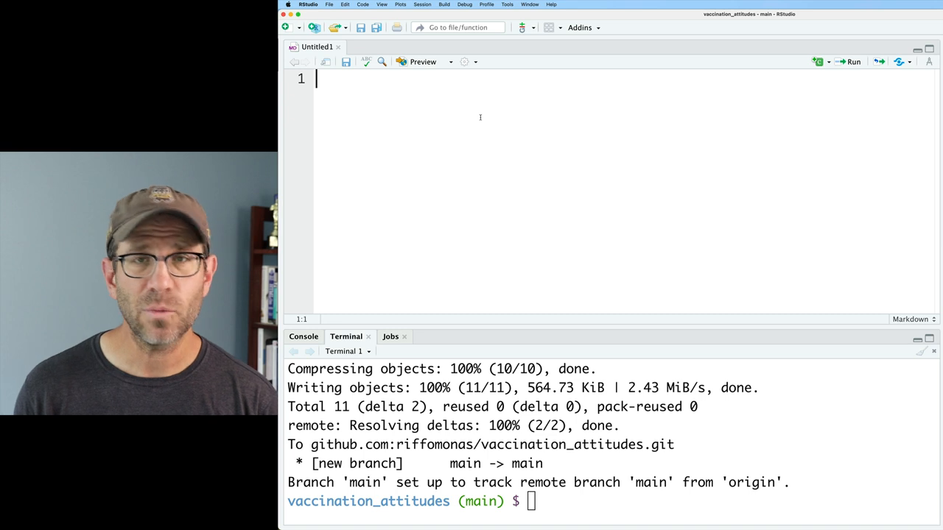
left_click(345, 61)
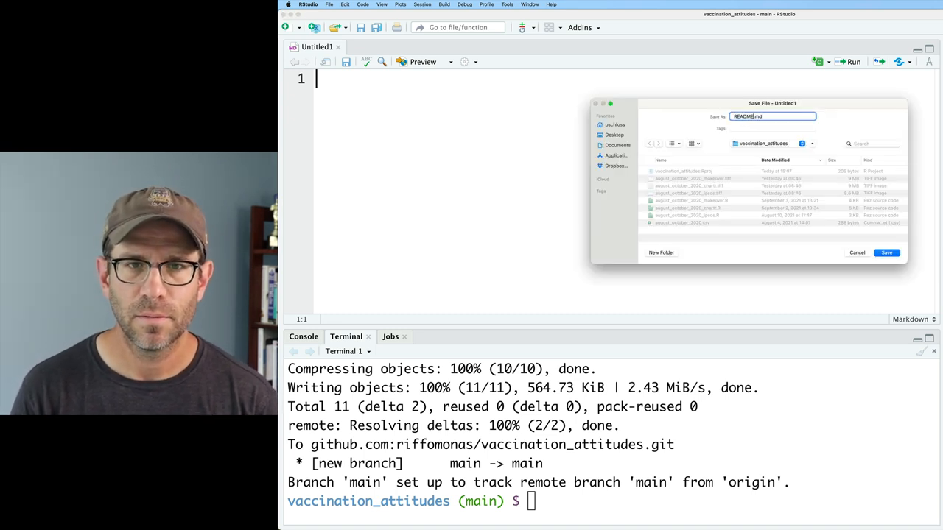
left_click(886, 252)
type("##")
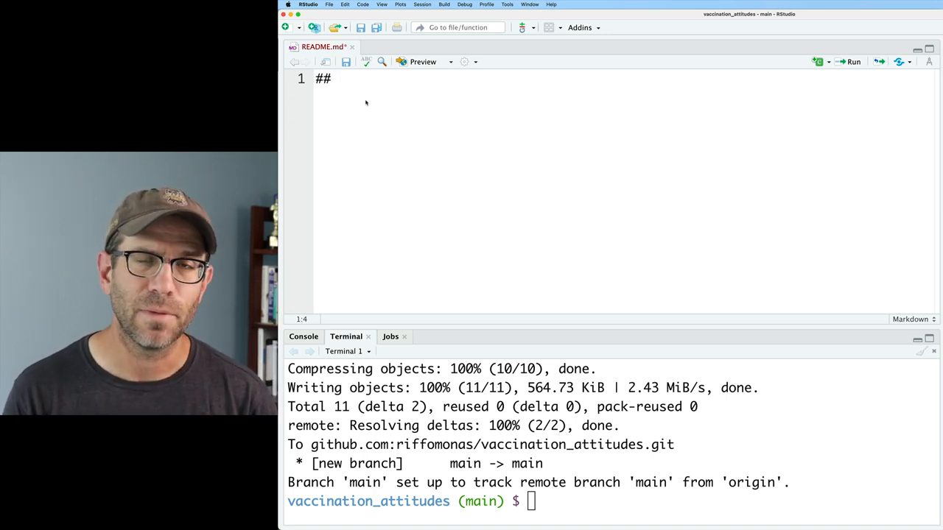
Step: Write a README heading and the line 'Repository for Code Club episodes related to Ipsos covid vaccine acceptance data'
type("README")
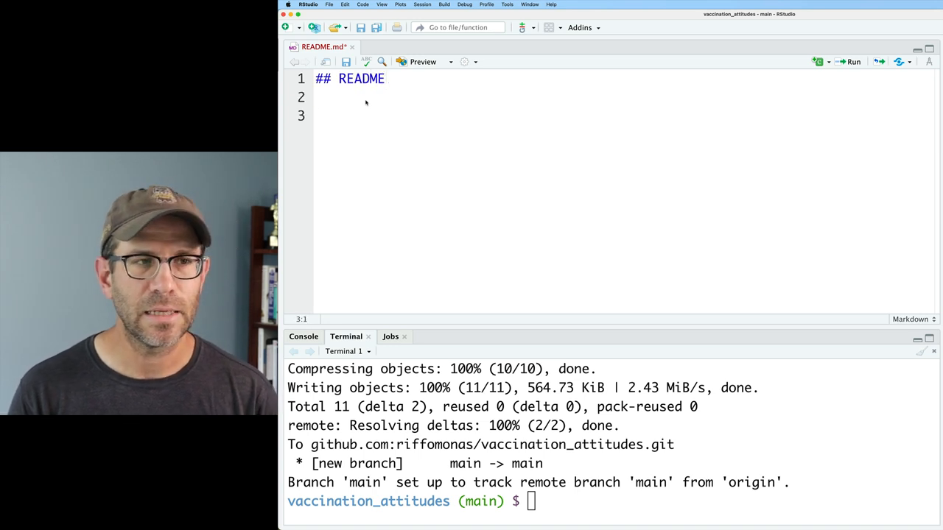
type("Repository")
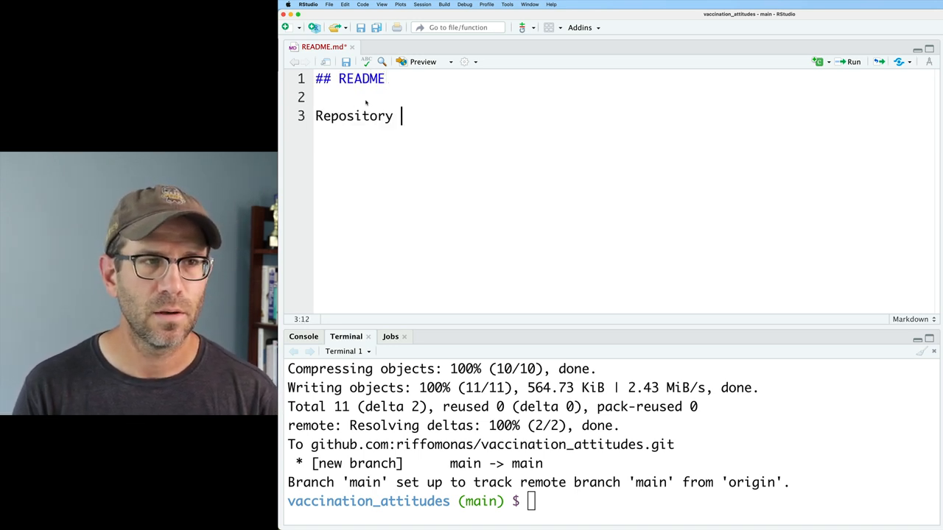
type("for Code Club e")
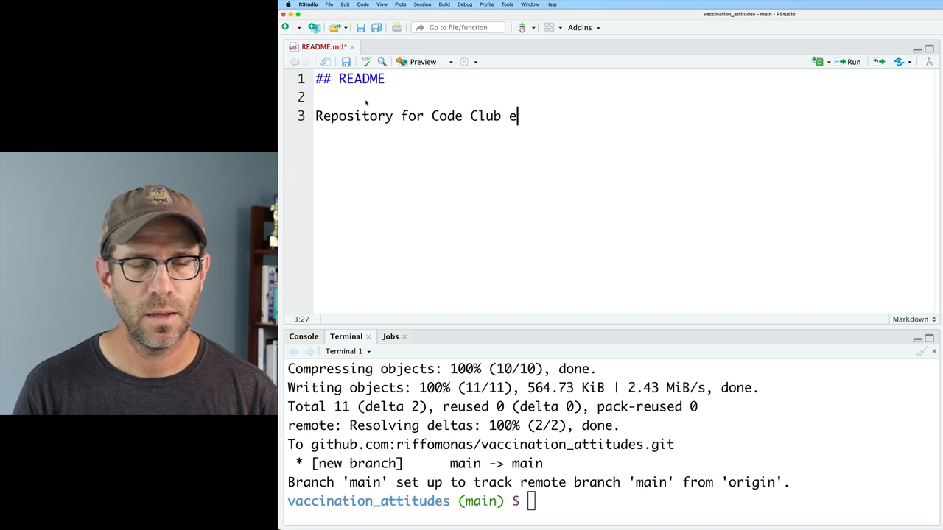
type("pisodes re")
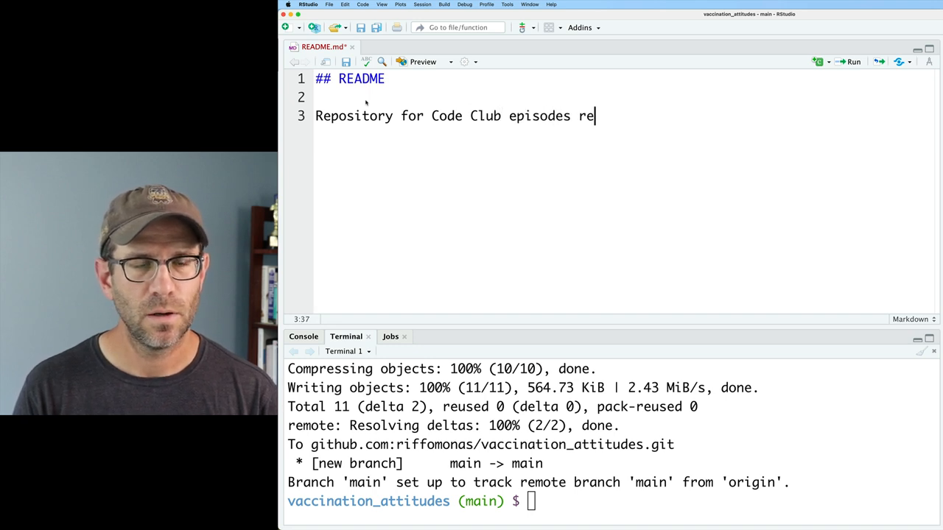
type("lated to Ipsos")
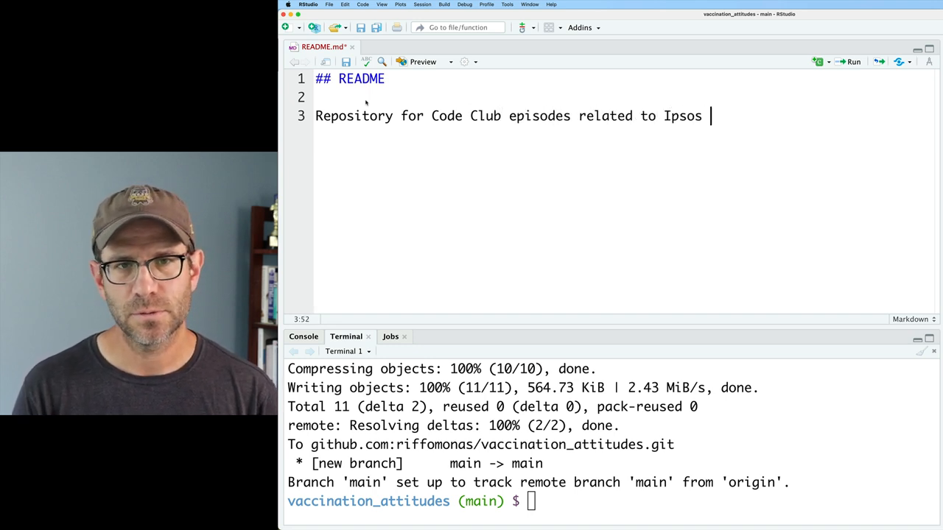
type("covid")
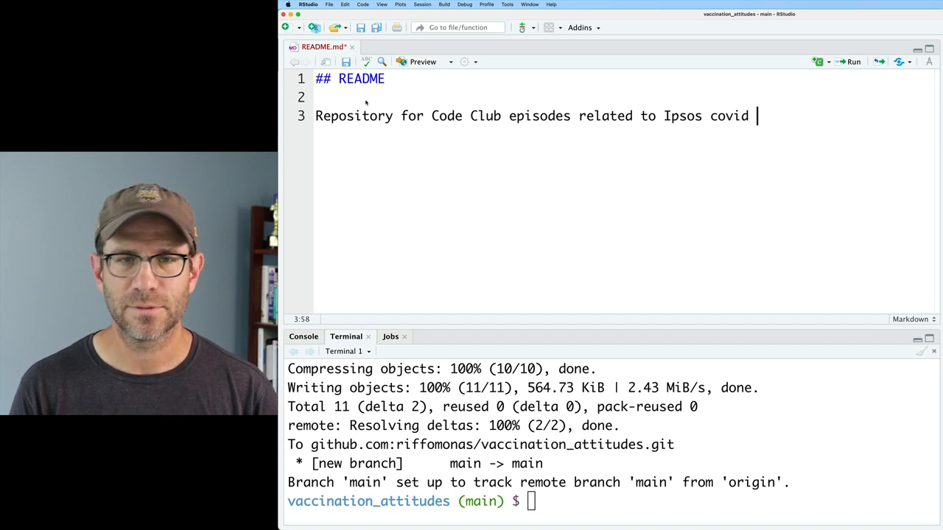
type("vaccine")
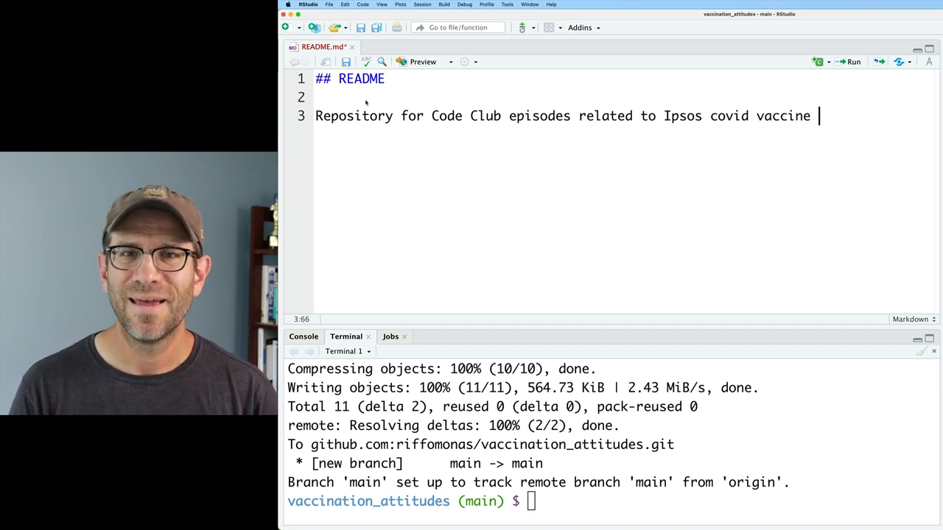
type("accept")
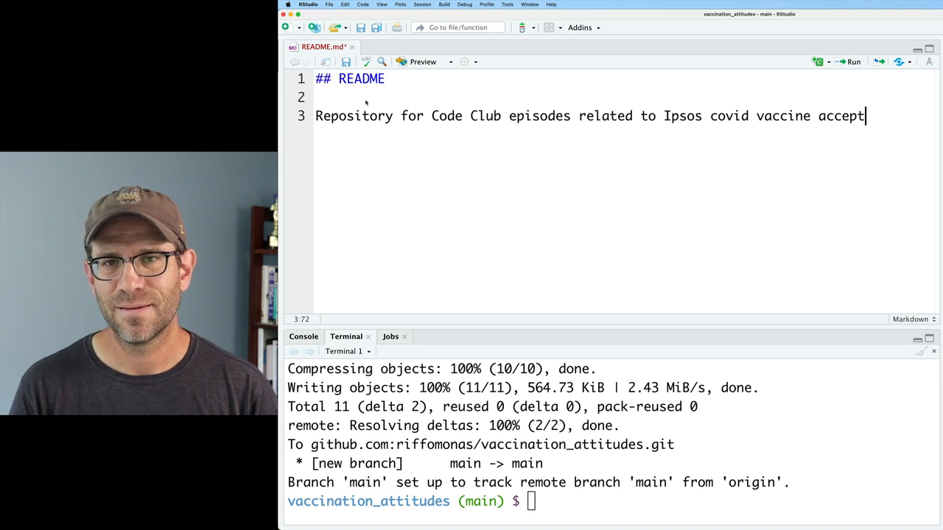
type("ance data")
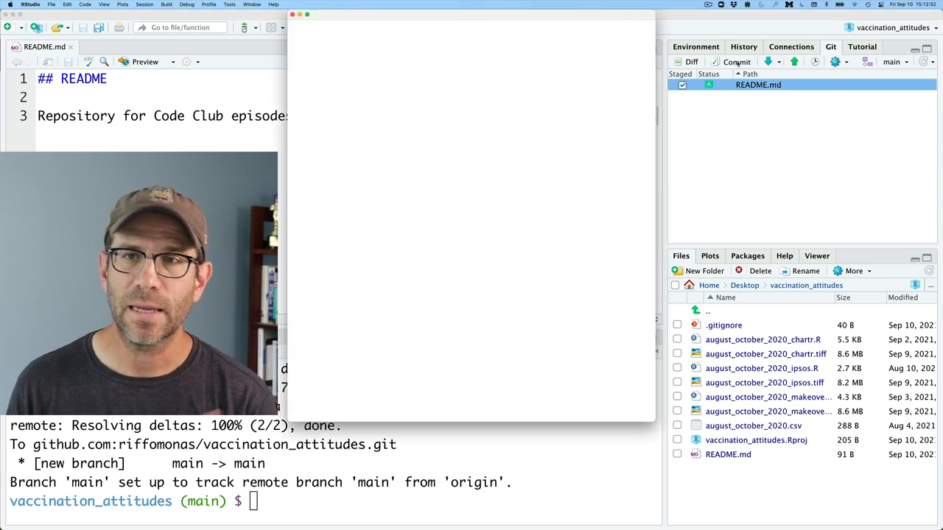
Step: Commit the staged README.md with the message 'Created README file'
left_click(736, 61)
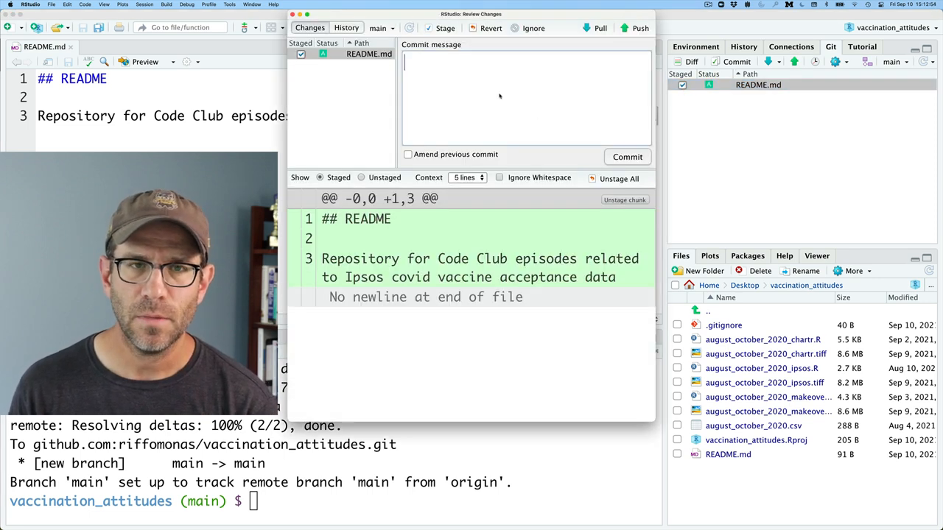
type("Created RE")
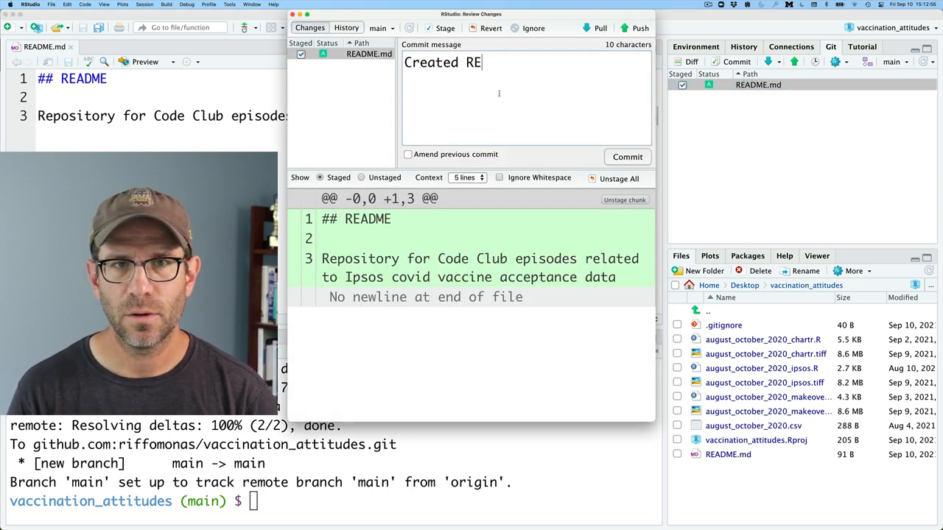
type("ADME file")
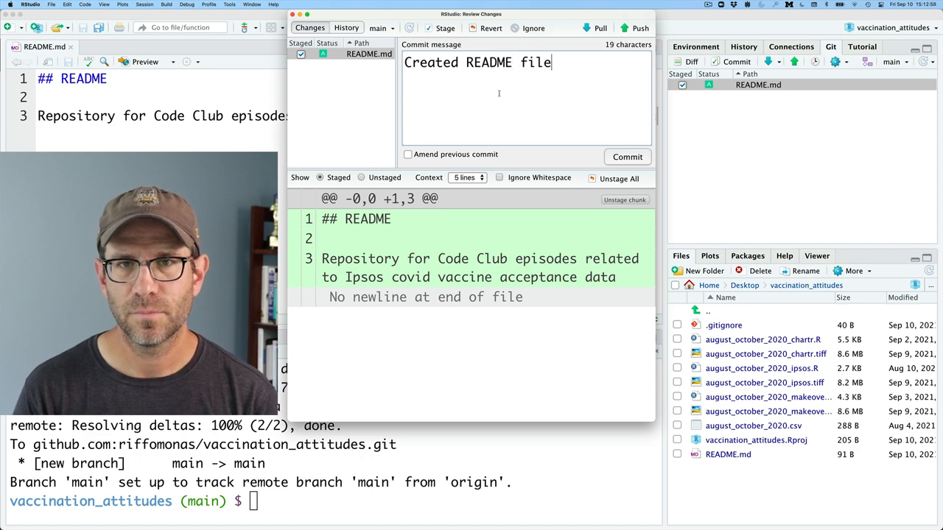
left_click(627, 156)
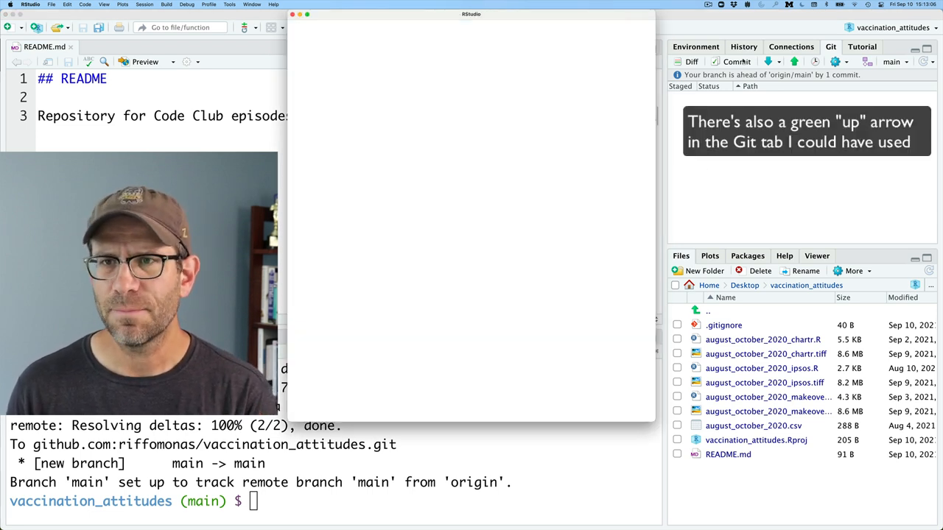
Step: Push the README commit to origin/main on GitHub
left_click(736, 61)
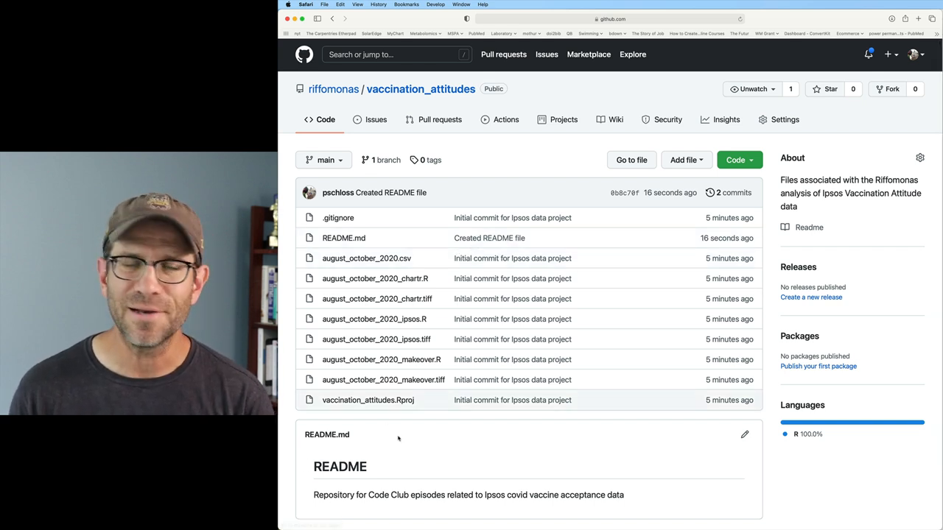
mouse_move(485, 441)
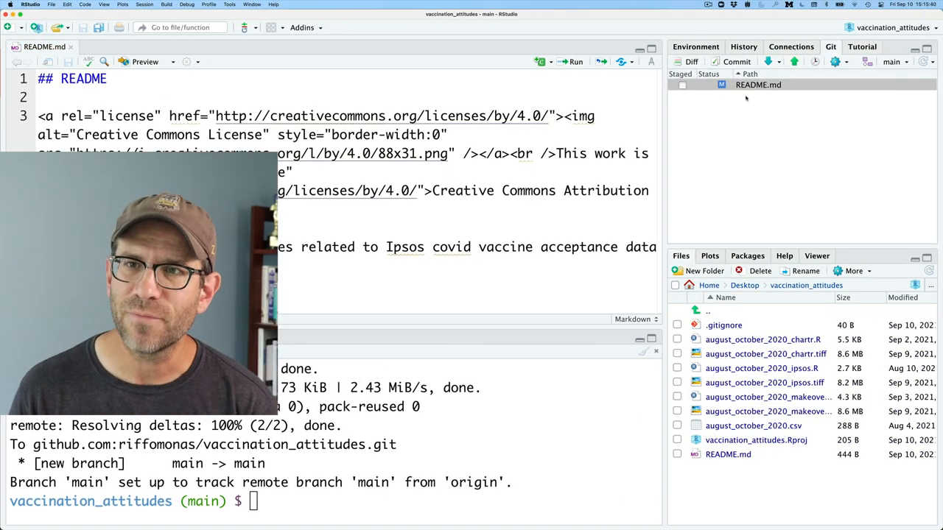
Step: Stage README.md, commit it with the message 'Add CC-By license', and push to GitHub
left_click(682, 84)
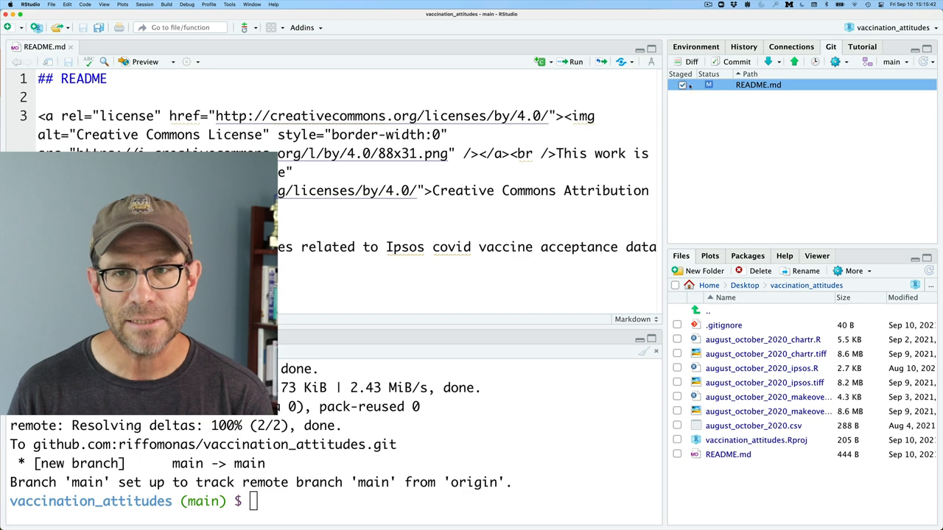
left_click(636, 28)
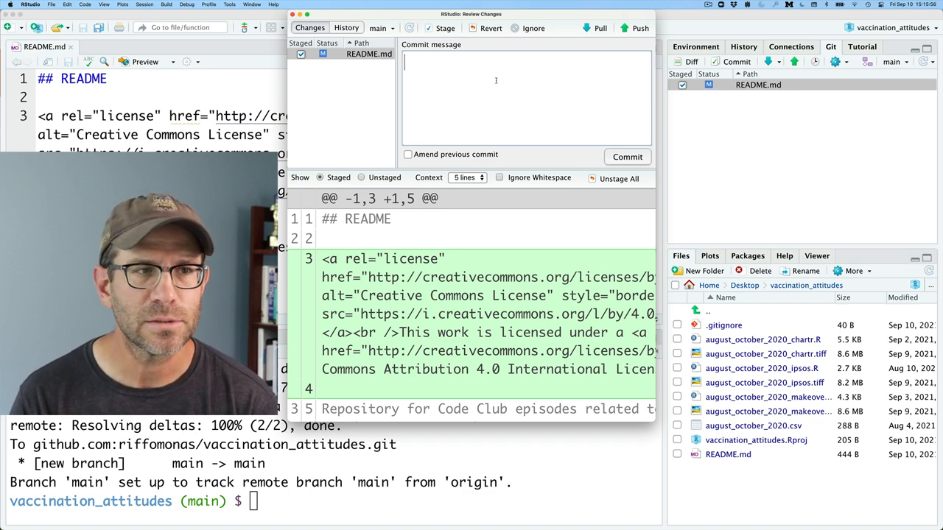
type("Add CC-By")
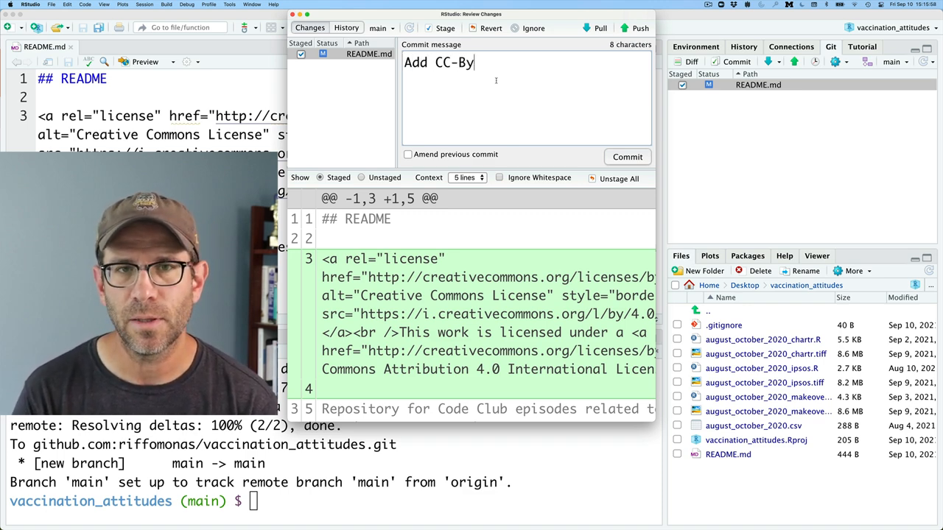
type("license")
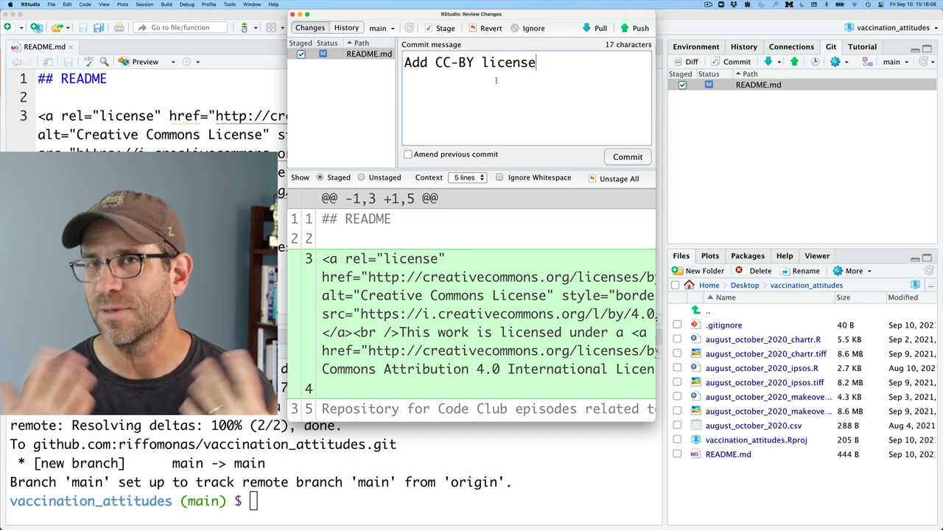
left_click(627, 156)
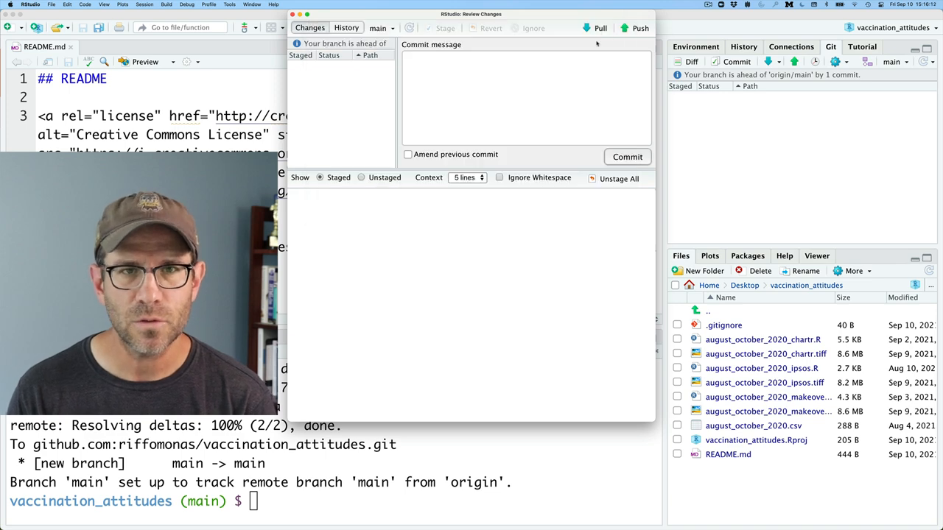
left_click(635, 28)
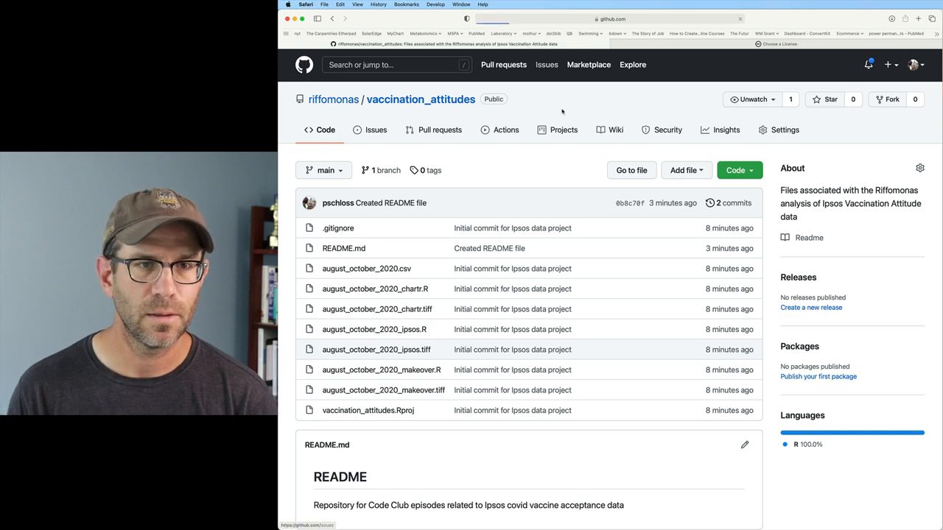
Step: Scroll the reloaded repository page down to the rendered README with the CC BY badge
scroll("down", 3)
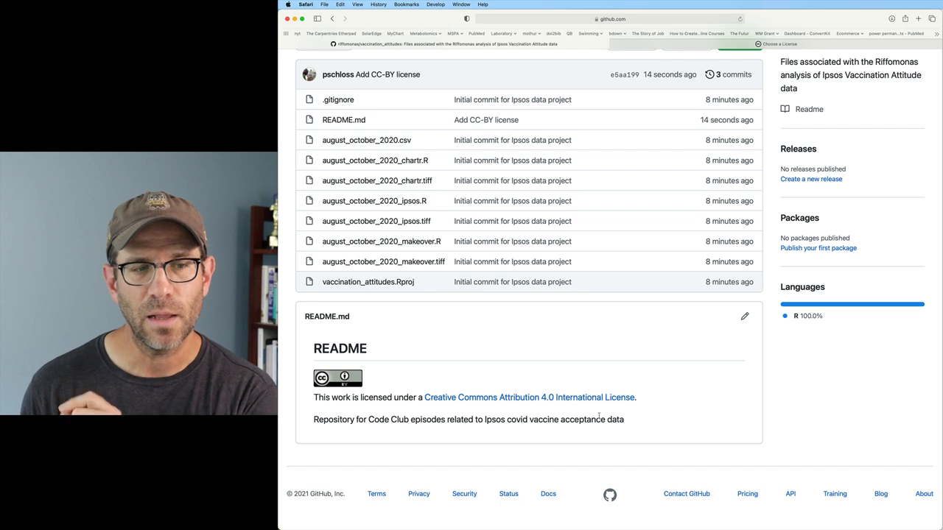
mouse_move(529, 396)
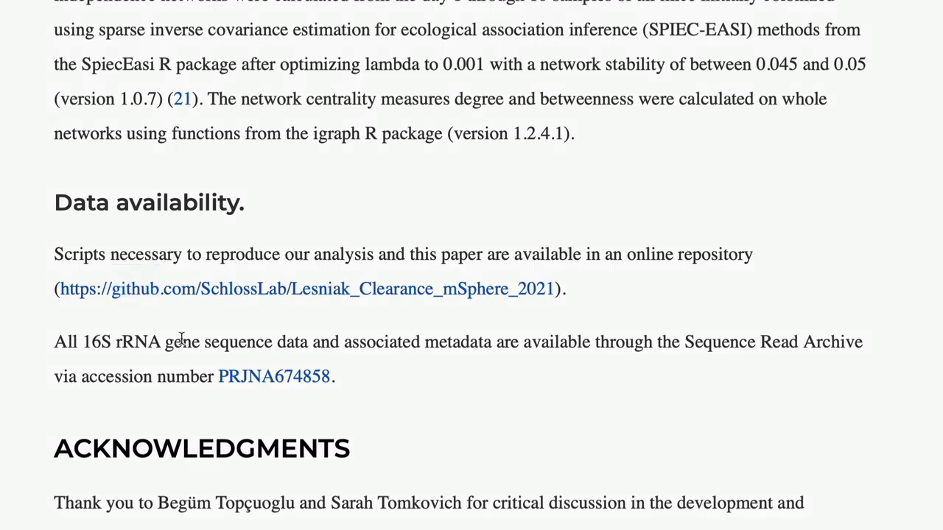
Step: Follow the paper's Data availability link to the SchlossLab/Lesniak_Clearance_mSphere_2021 repository
left_click(304, 288)
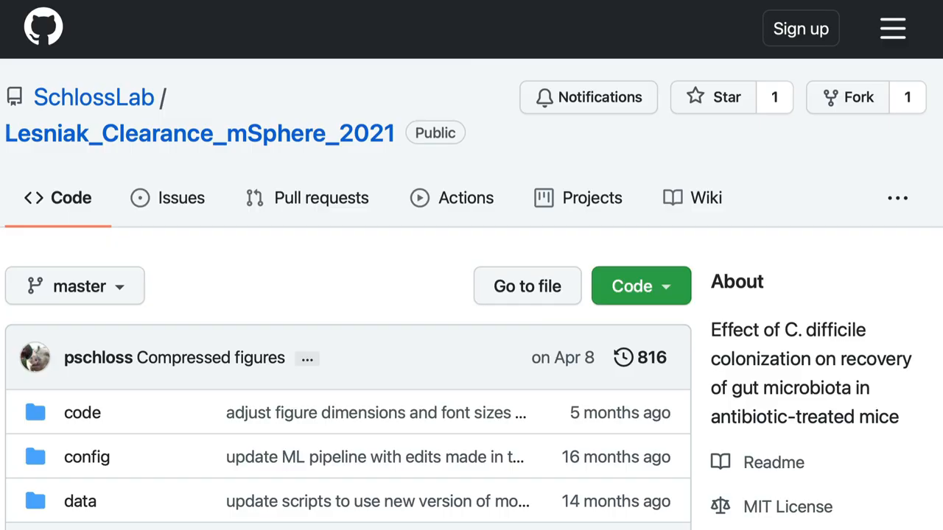